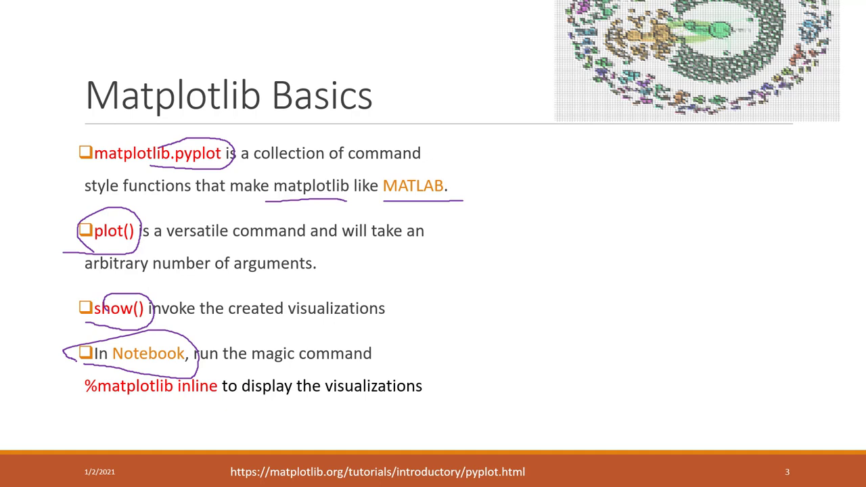
Ink-mark %matplotlib inline and sketch a notebook page with an inline plot beside the bullets.
drag(224, 367, 436, 367)
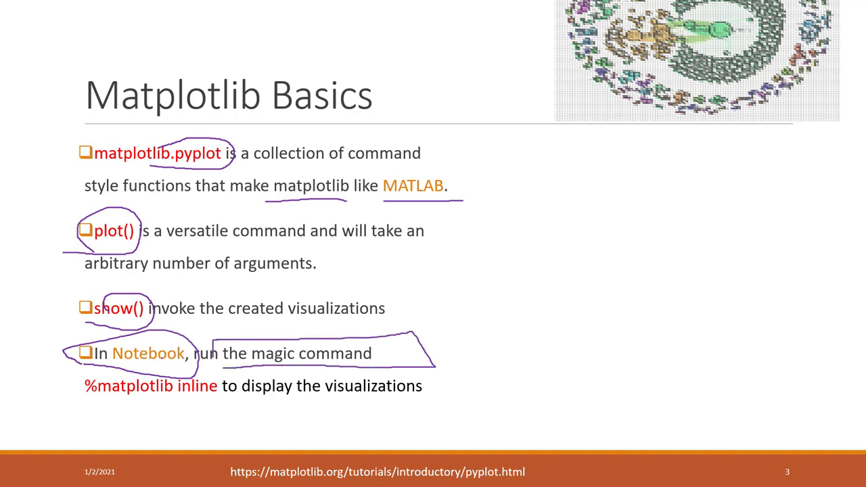
drag(81, 399, 230, 403)
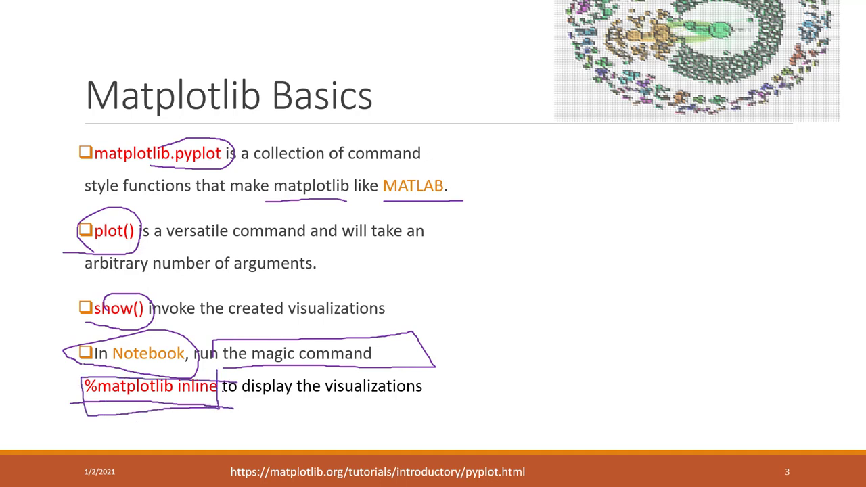
drag(487, 223, 660, 405)
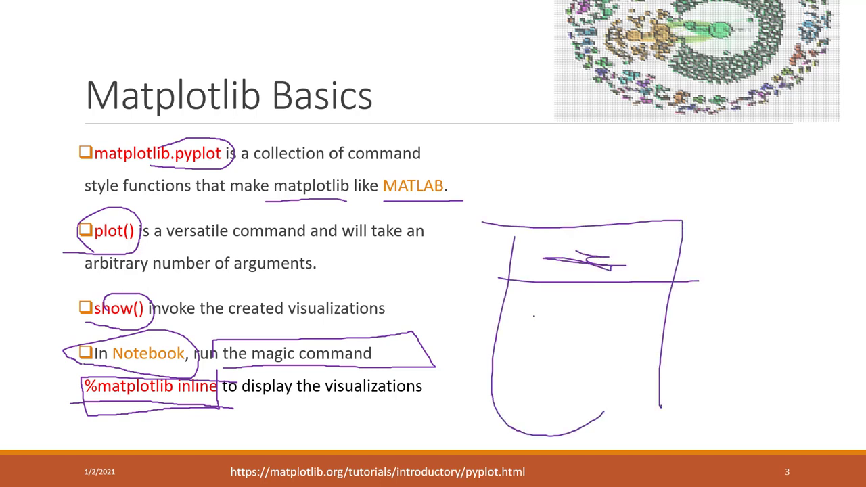
drag(504, 323, 676, 324)
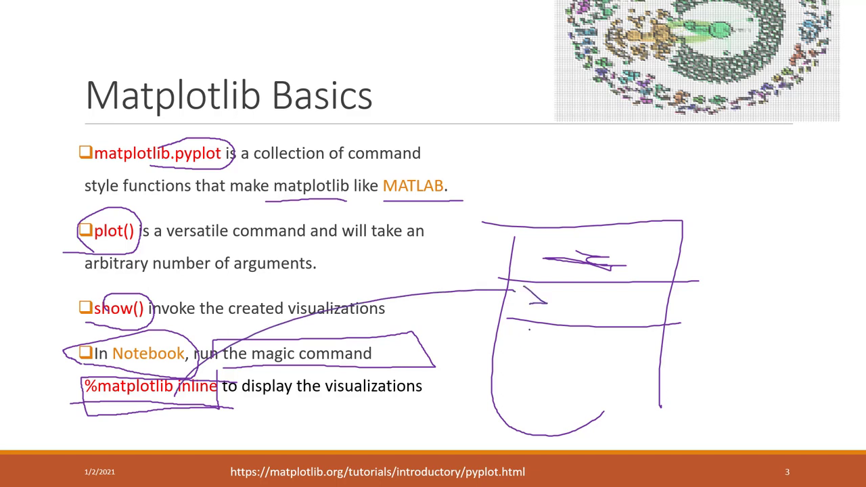
drag(534, 331, 636, 379)
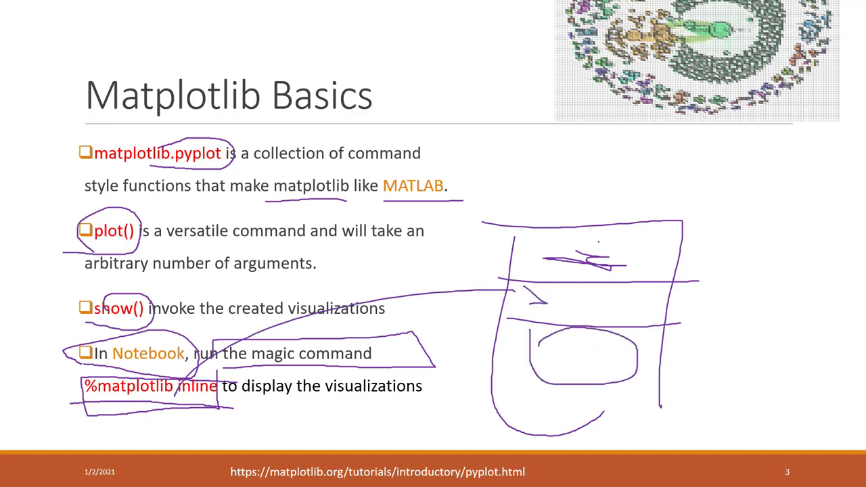
drag(514, 48, 710, 165)
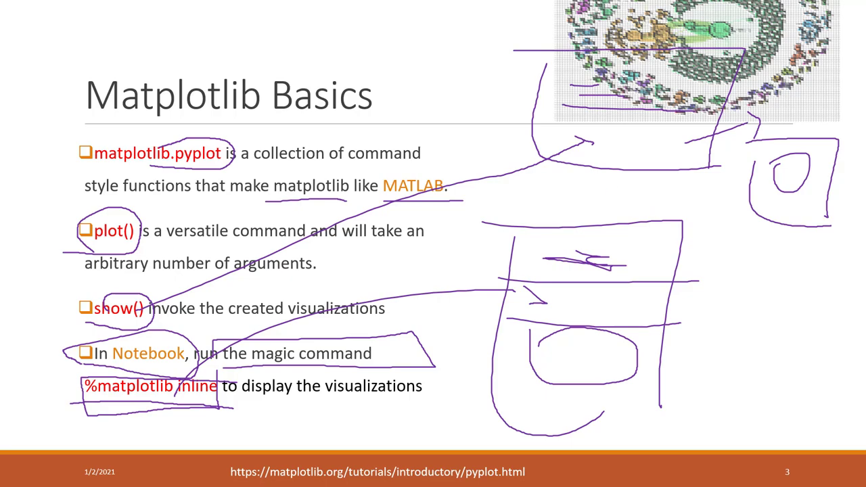
Reach the SageMaker notebook instances list and select the ia241 instance.
click(264, 8)
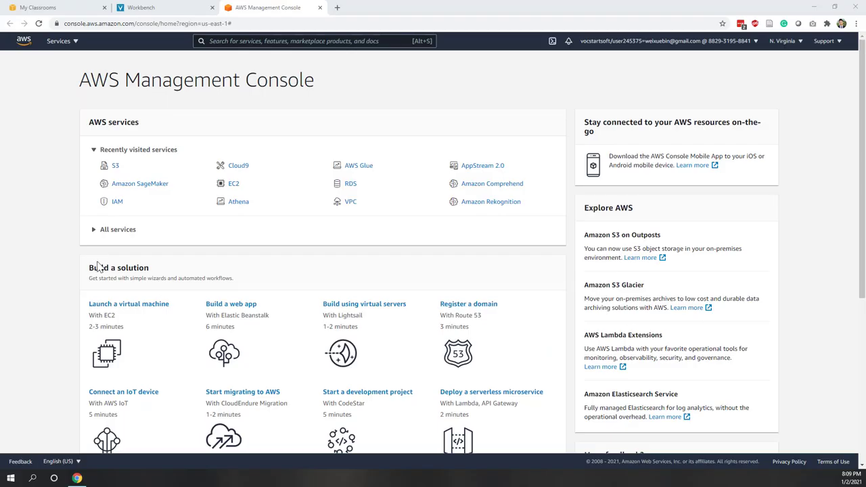
mouse_move(141, 184)
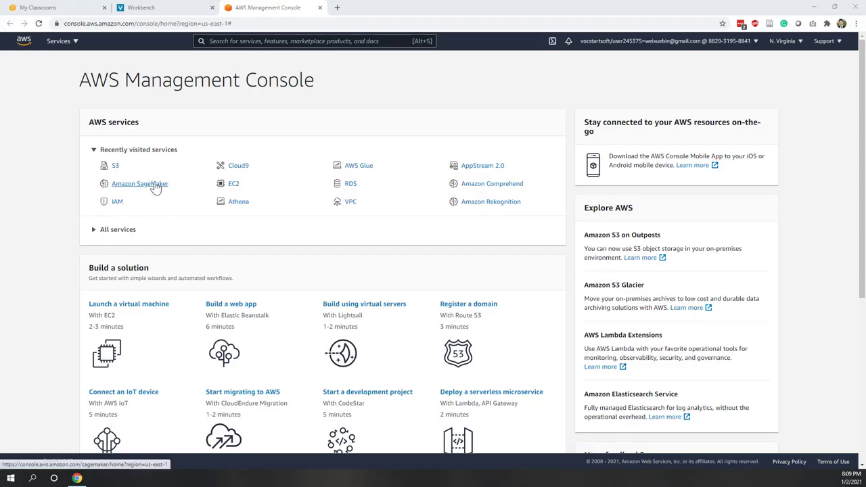
click(139, 184)
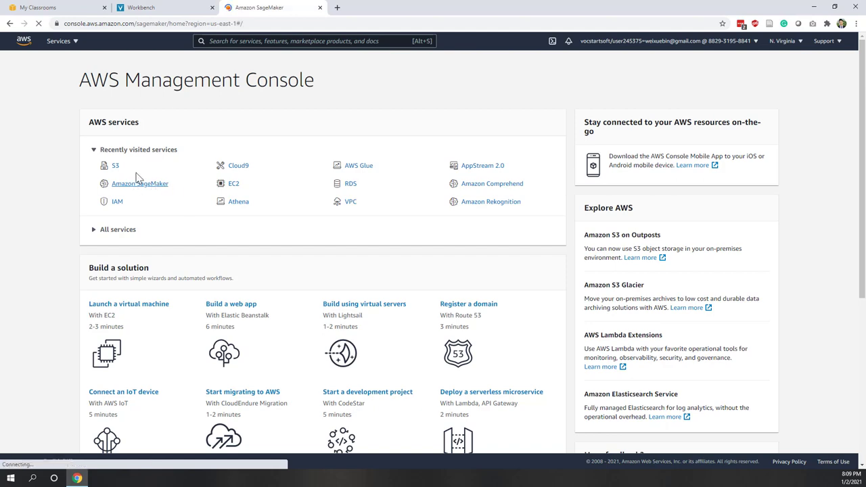
click(139, 184)
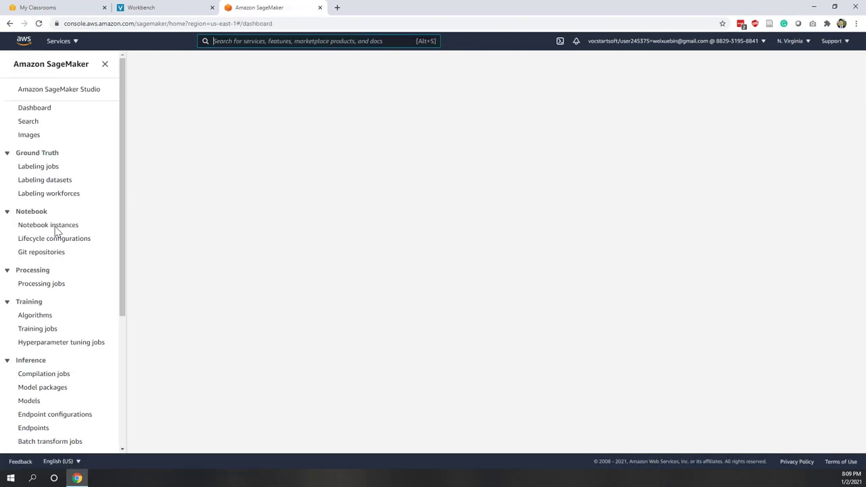
click(49, 224)
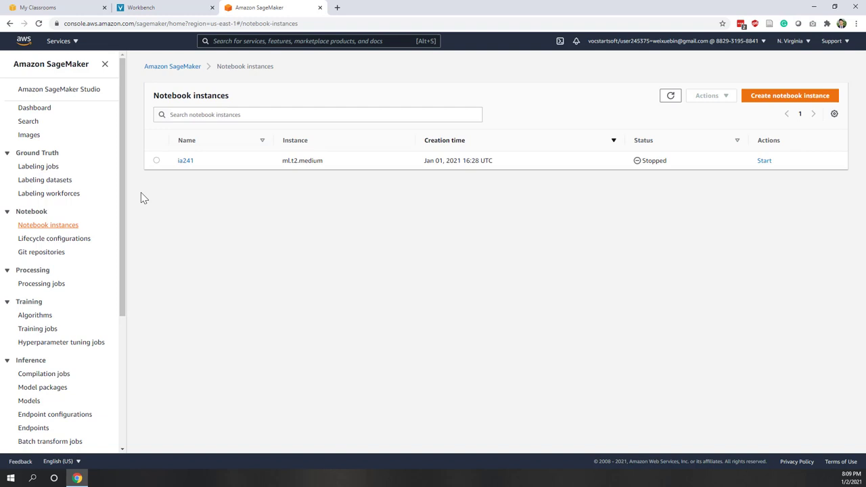
Start the ia241 instance via Actions > Start, then bring up the AWS Services list.
click(710, 94)
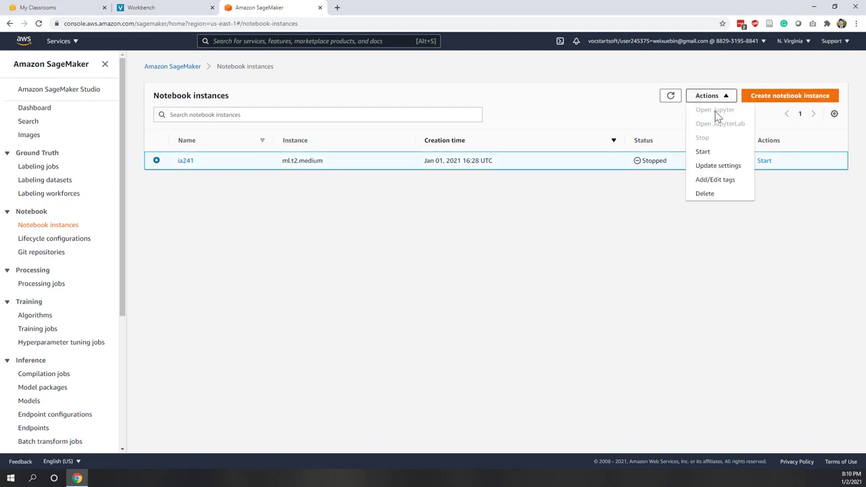
click(710, 94)
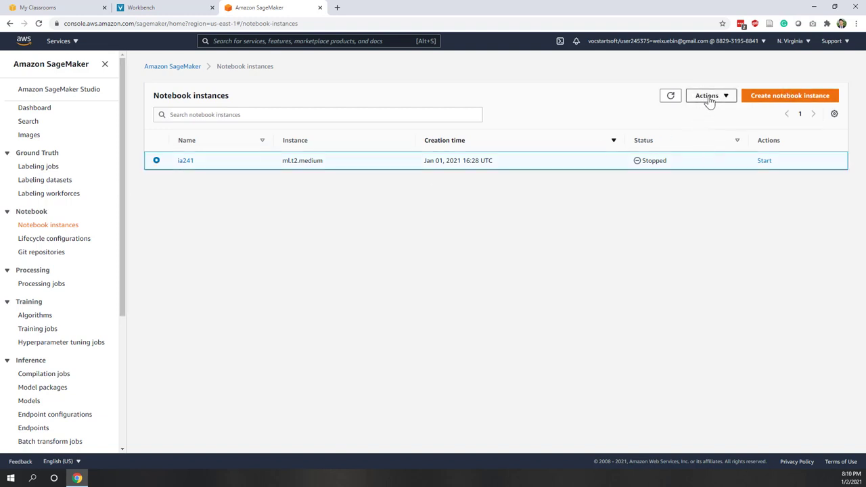
click(763, 159)
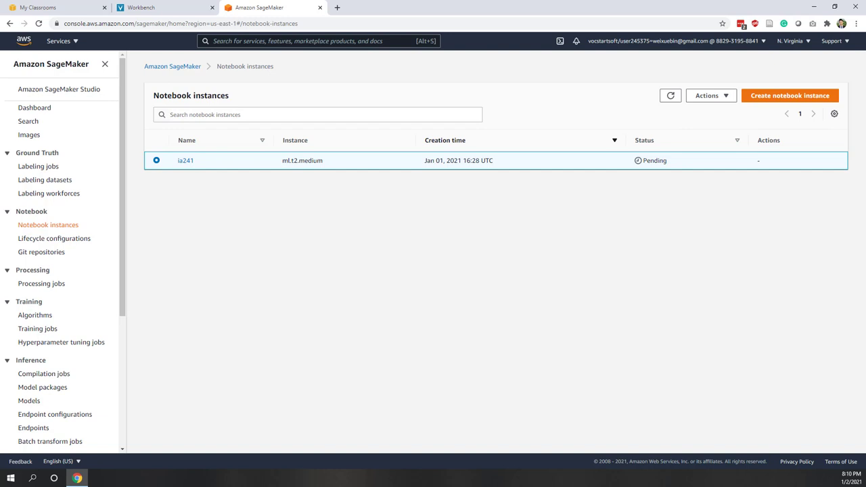
mouse_move(60, 53)
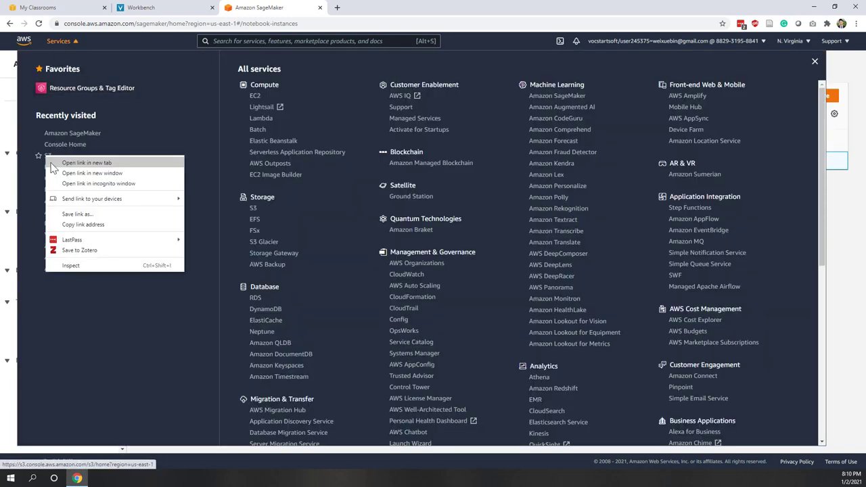
Open S3 in a new tab showing the wei-ia241-2021spring bucket with Diamonds.xls and house_price.xlsx.
click(86, 163)
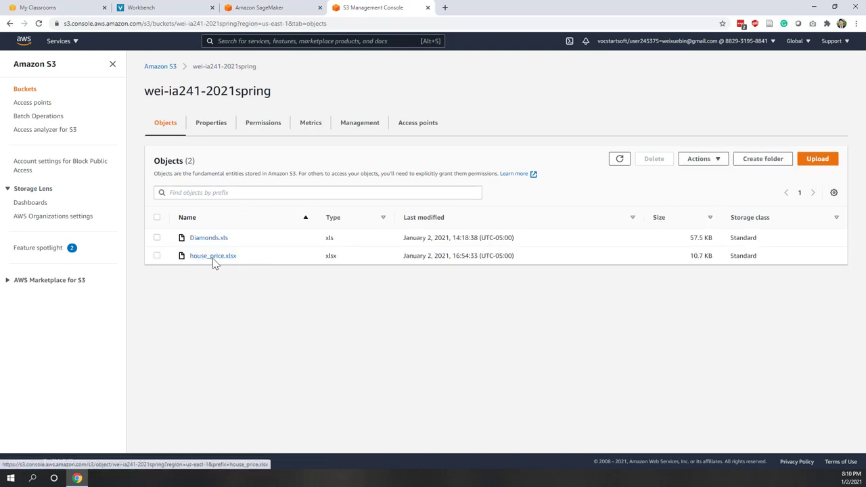
mouse_move(227, 262)
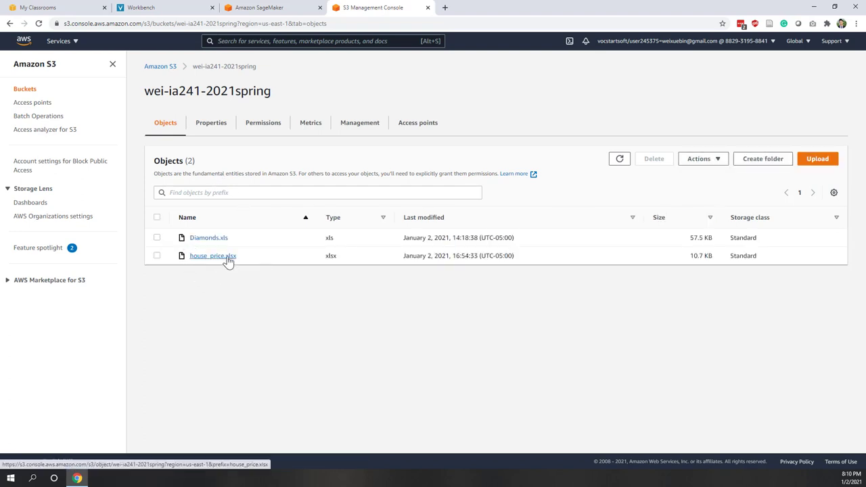
mouse_move(208, 272)
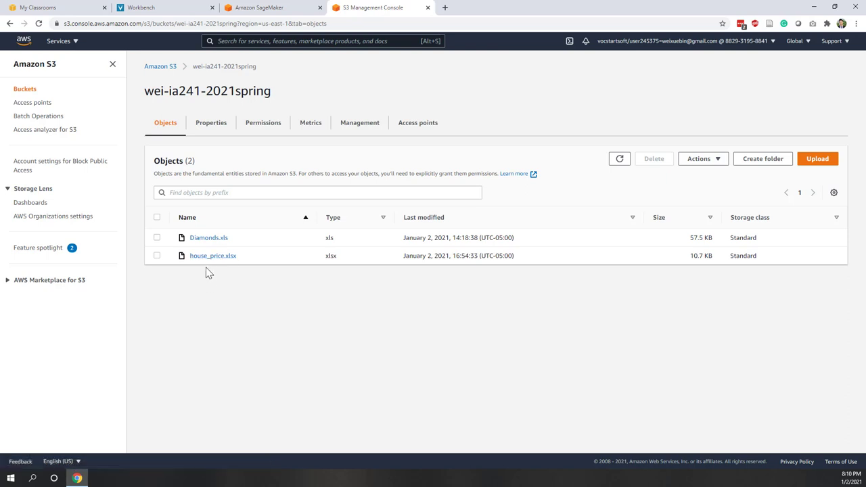
mouse_move(186, 257)
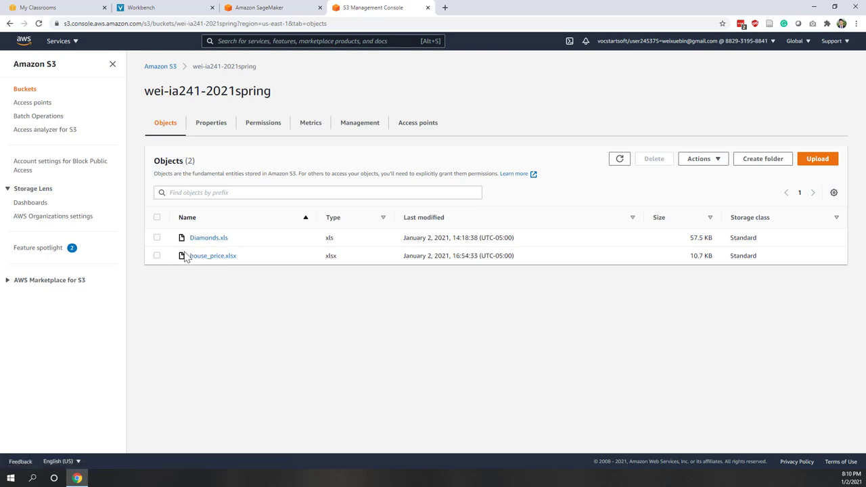
mouse_move(246, 268)
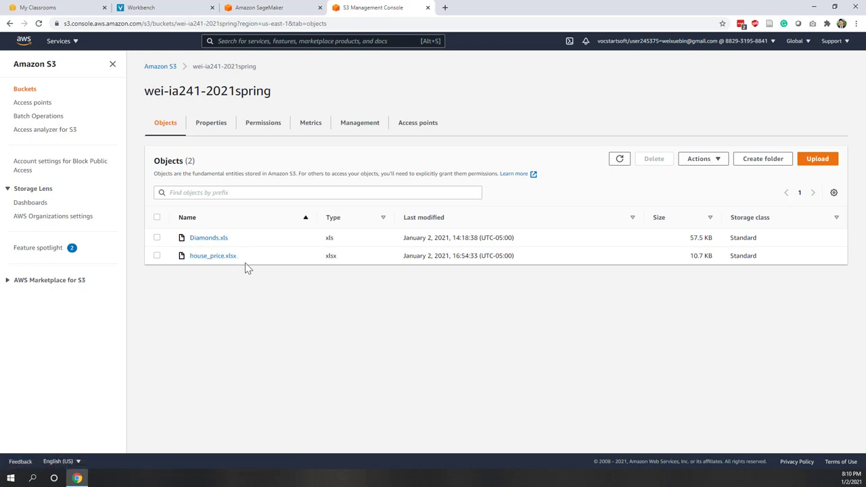
mouse_move(546, 294)
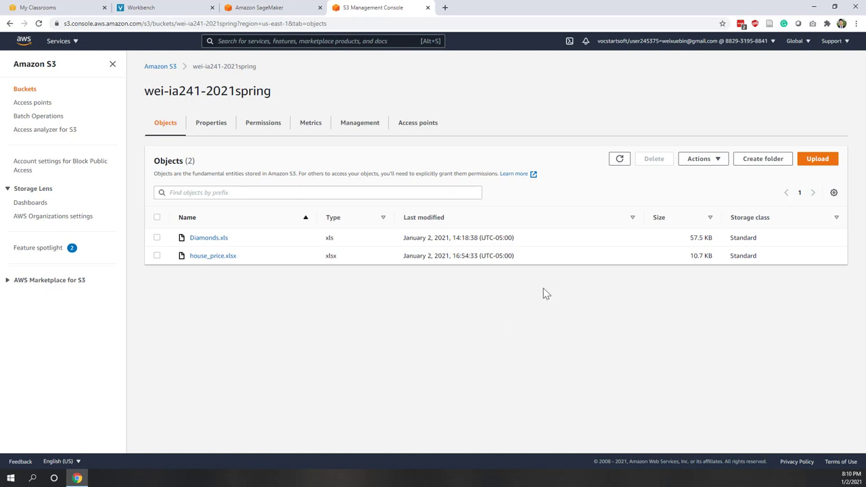
mouse_move(720, 333)
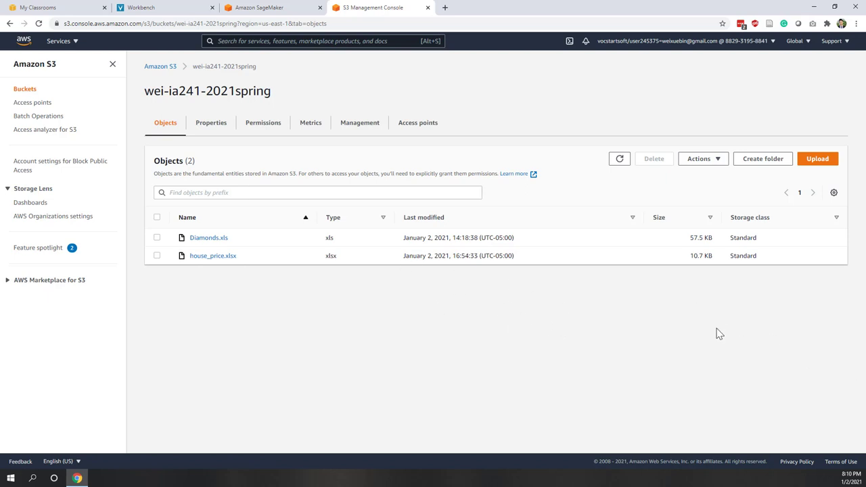
mouse_move(233, 276)
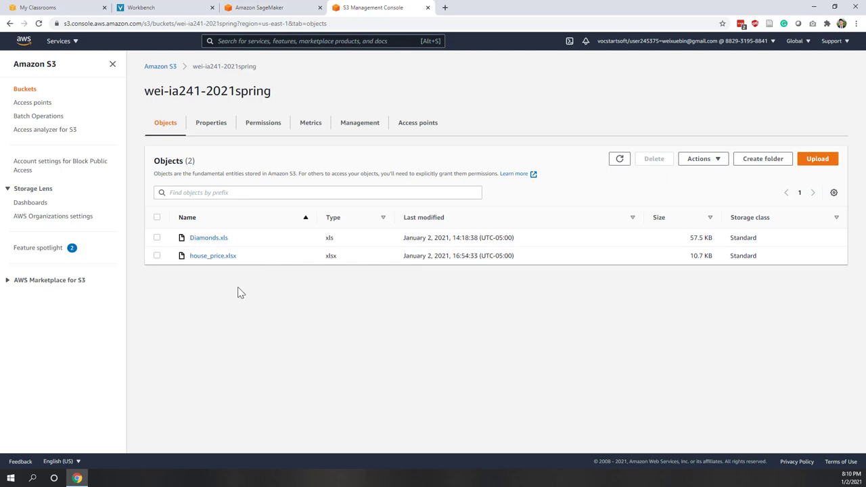
mouse_move(256, 326)
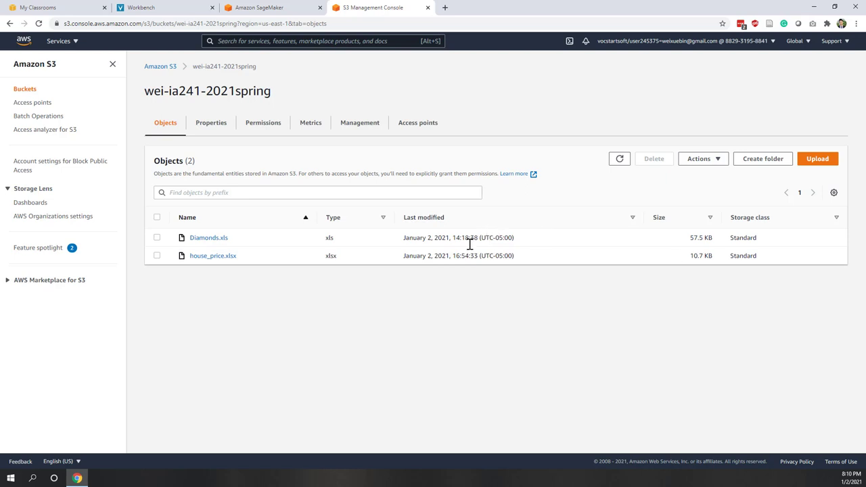
mouse_move(396, 273)
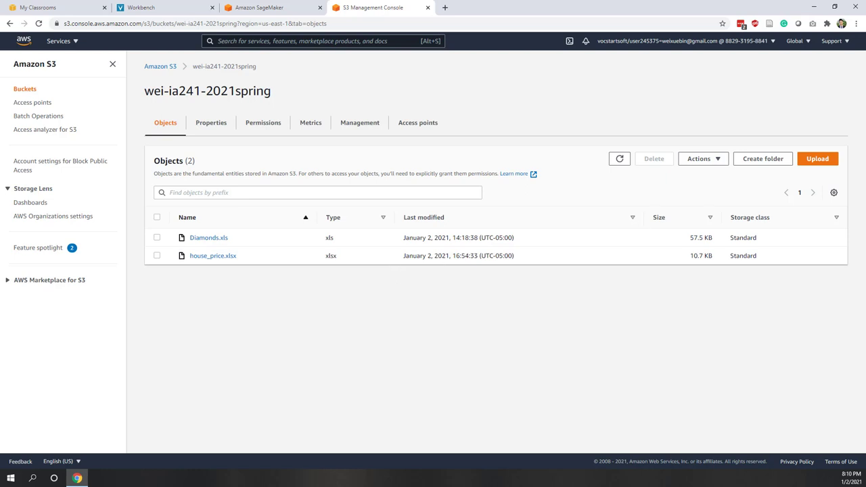
Return to SageMaker and launch Jupyter on the now InService ia241 instance.
click(270, 8)
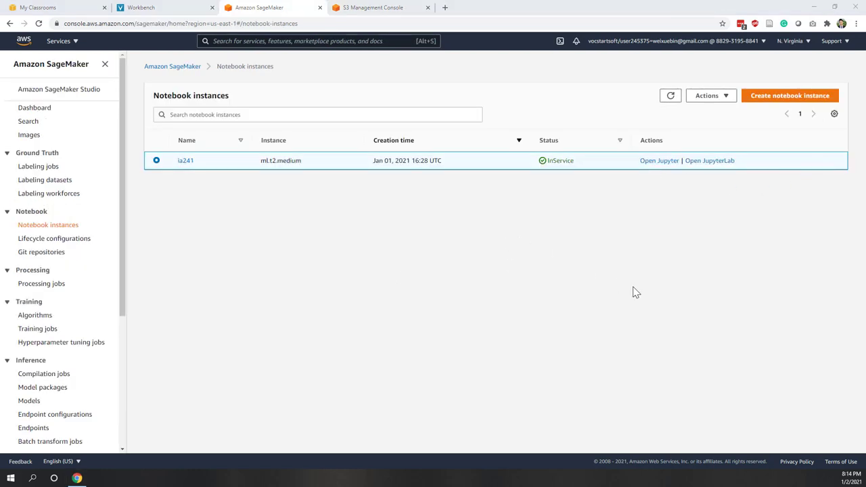
click(709, 159)
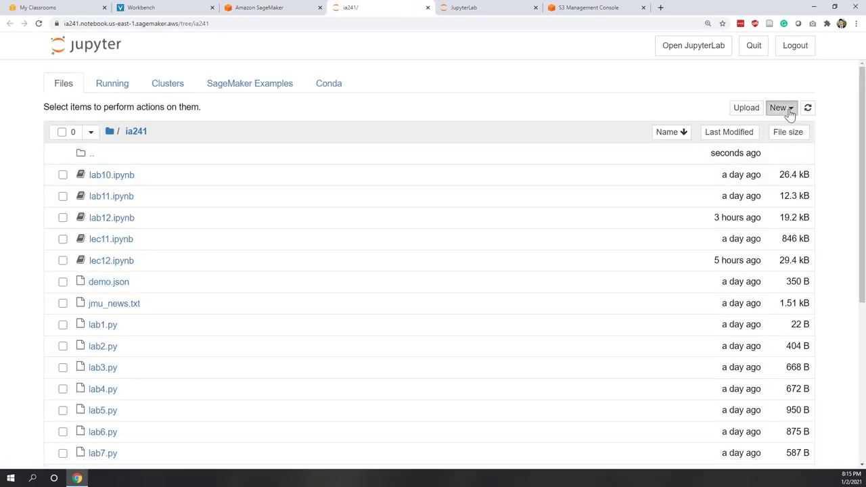
Create a new conda_python3 notebook and rename it lec13.
click(780, 108)
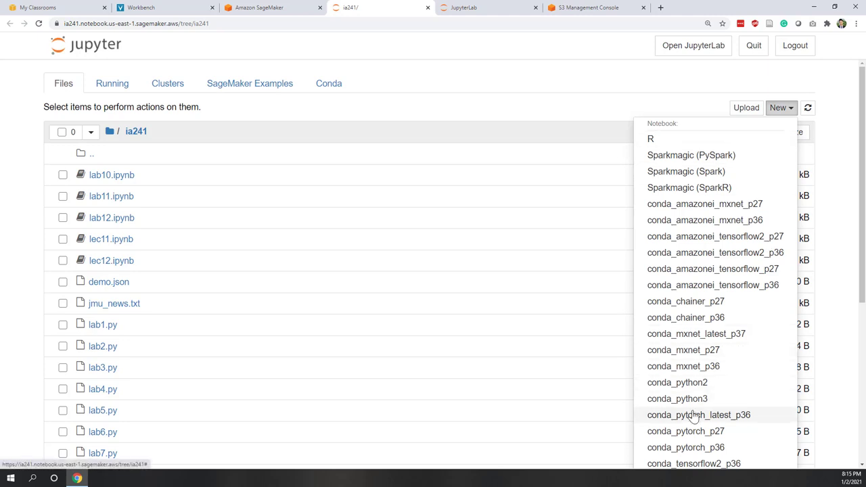
click(676, 397)
text(lec1)
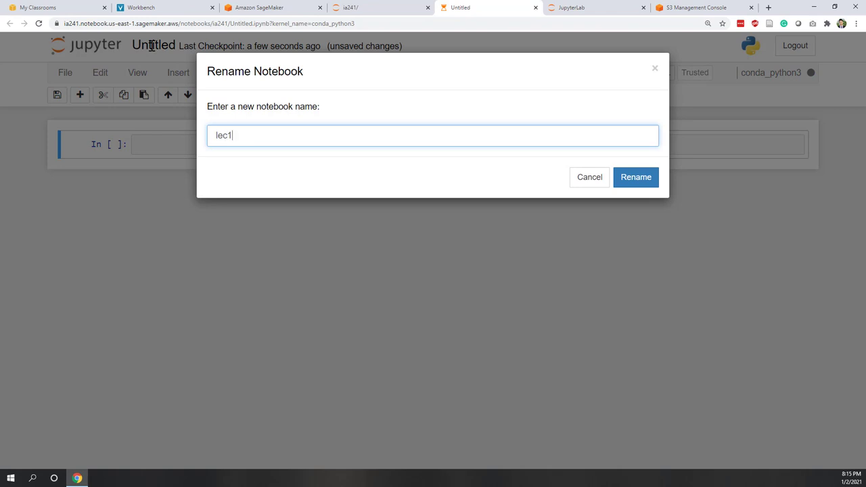
click(635, 175)
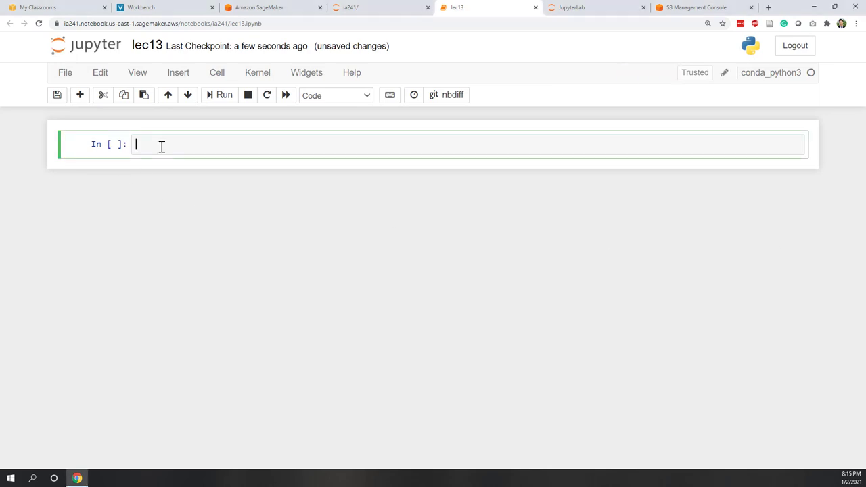
Run %matplotlib inline in the first cell to enable inline plotting.
text(%)
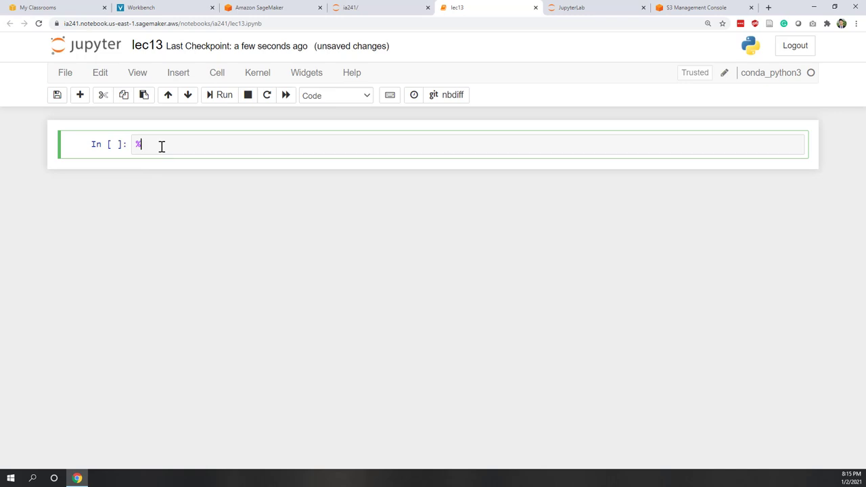
text(mat)
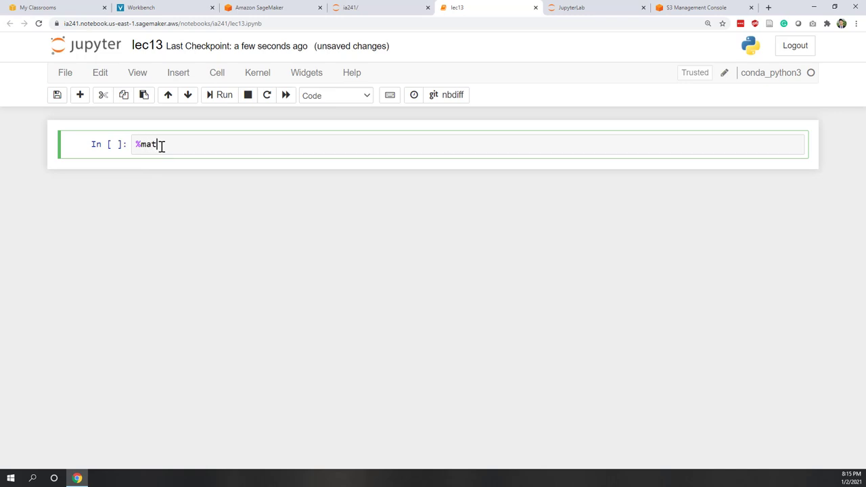
text(plo)
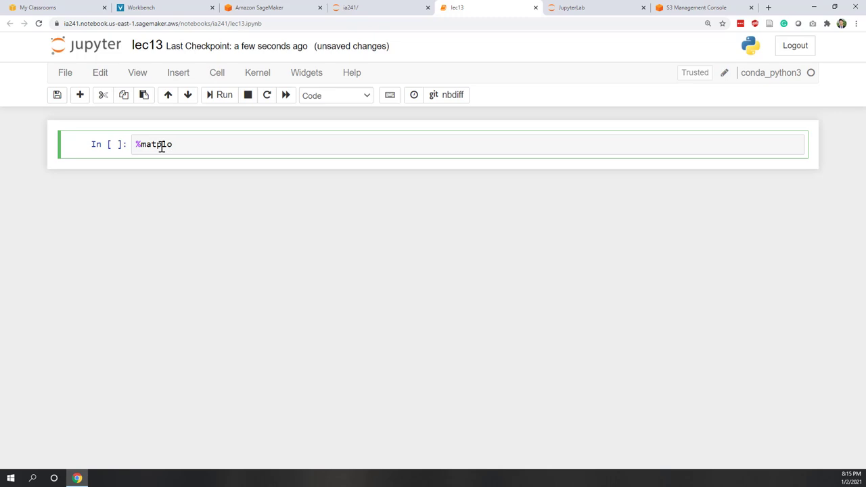
text(tlib inline)
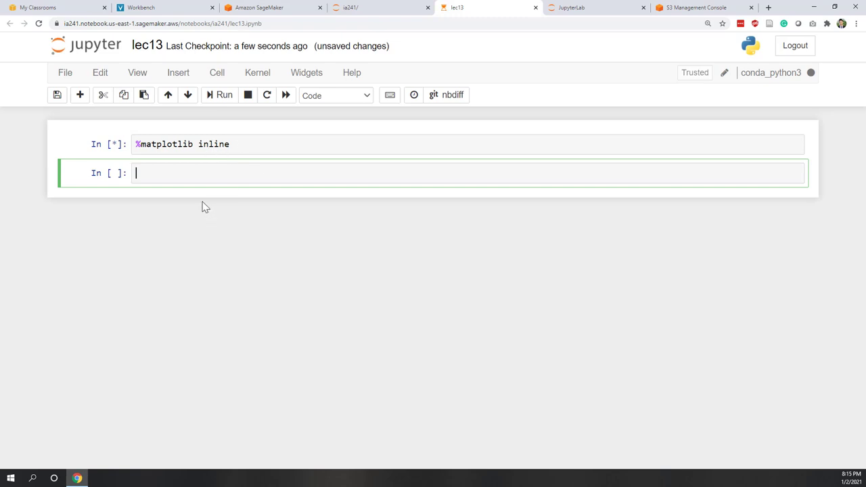
mouse_move(265, 207)
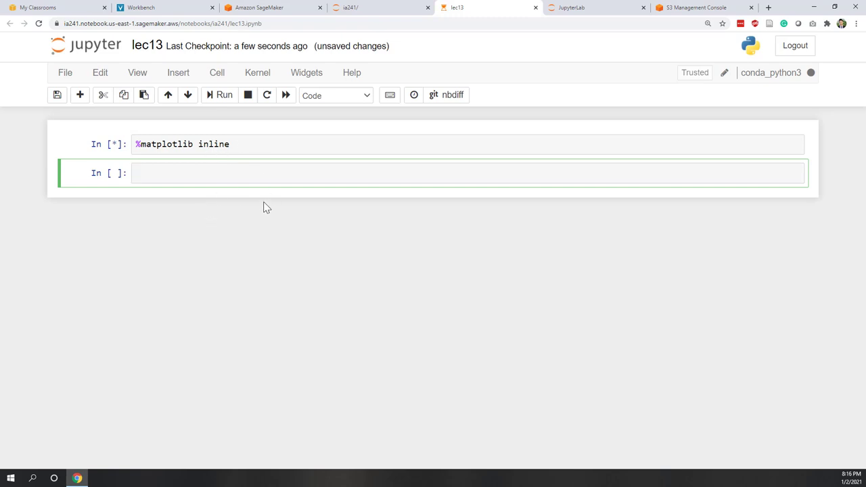
click(224, 95)
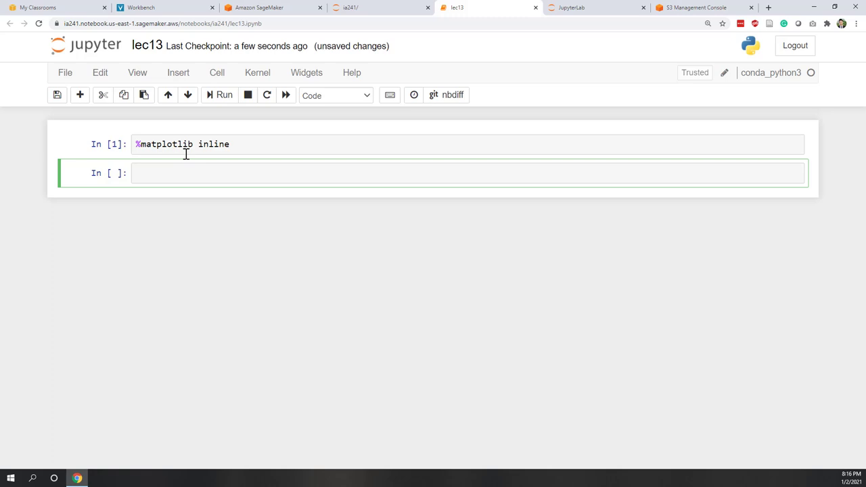
mouse_move(606, 267)
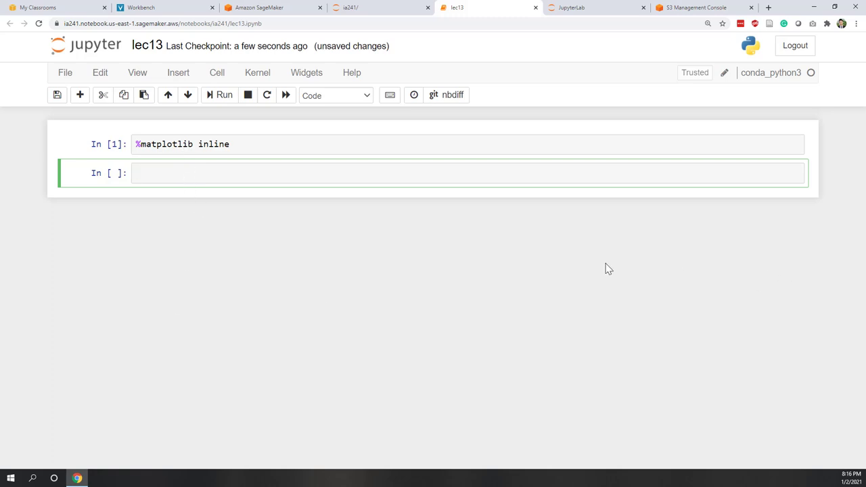
Import matplotlib.pyplot as plt, fixing the misspelled module name until the cell runs cleanly.
click(269, 173)
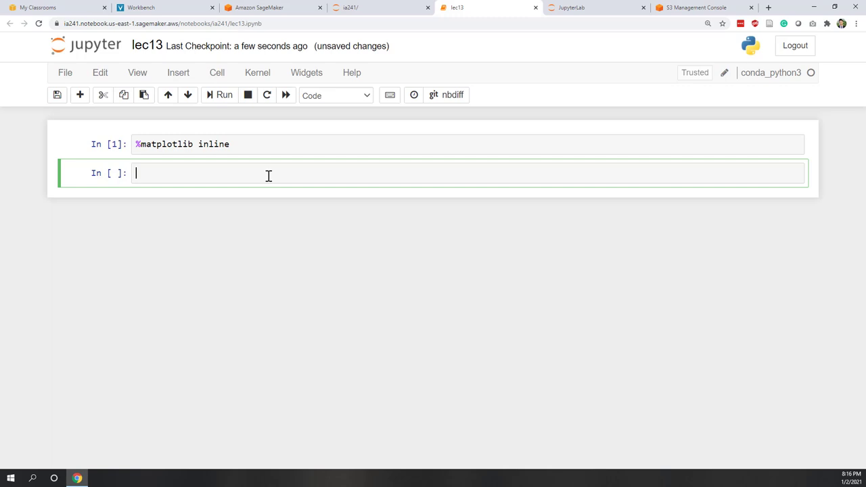
text(imp)
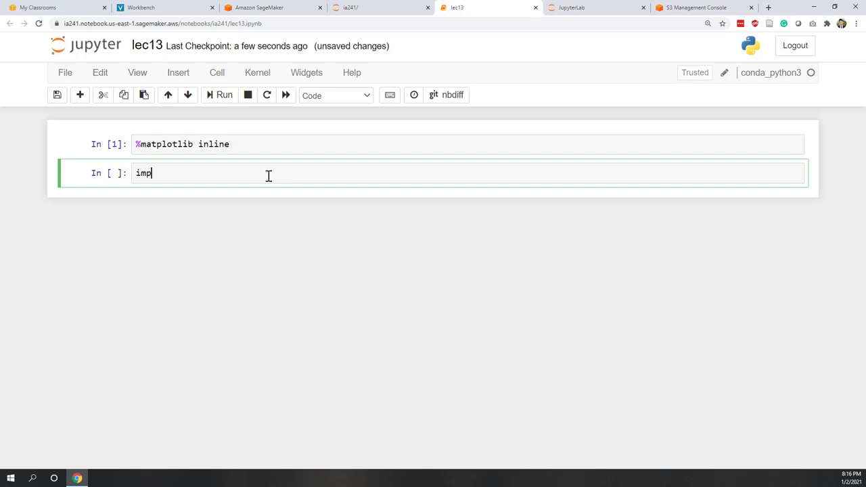
text(ort)
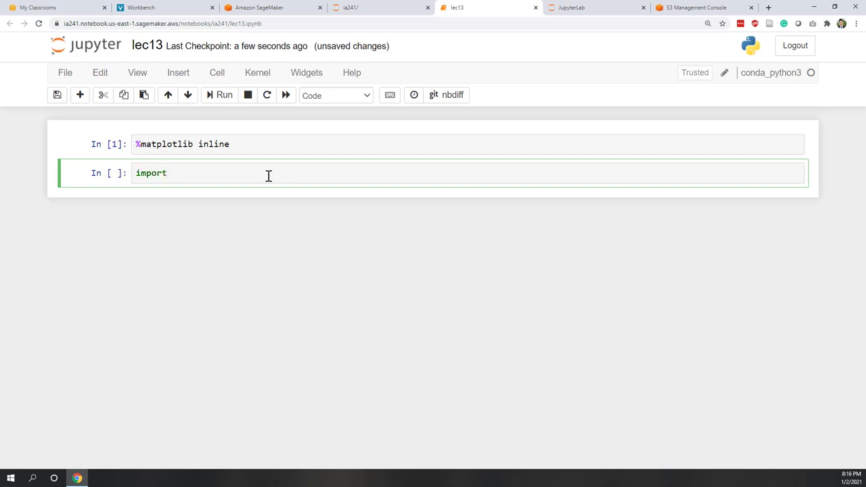
text(matplot)
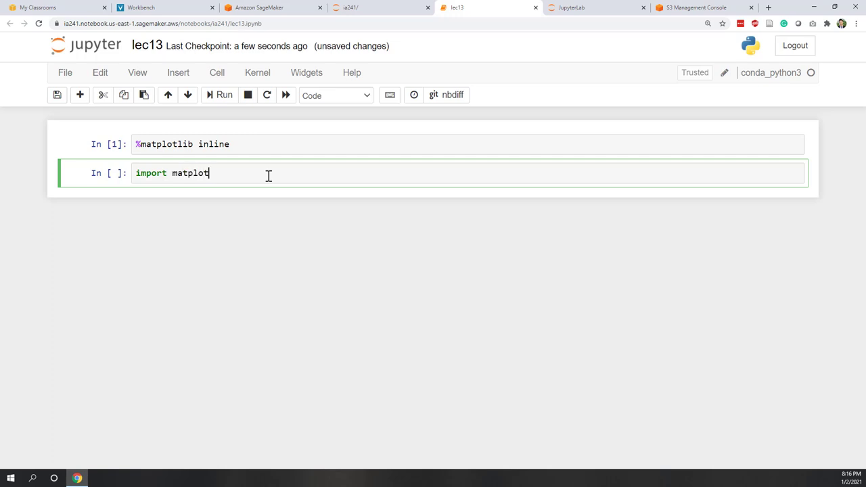
text(lit.pyplot as)
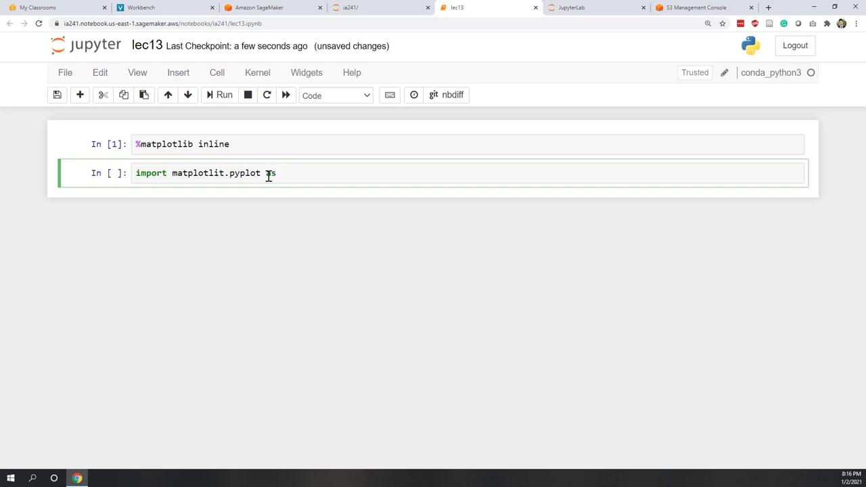
text(ply)
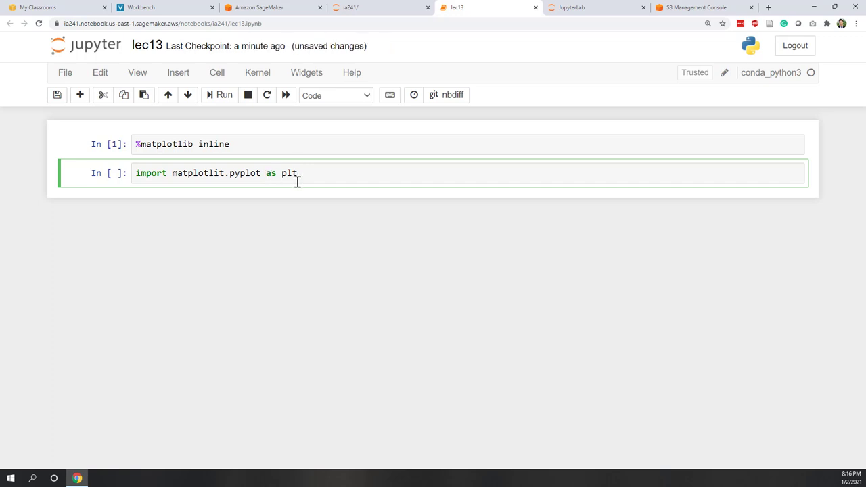
click(225, 94)
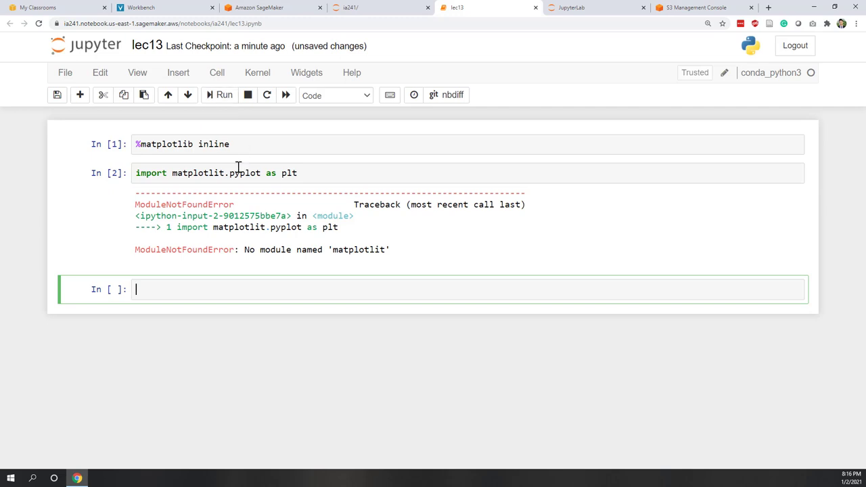
mouse_move(197, 176)
text(p)
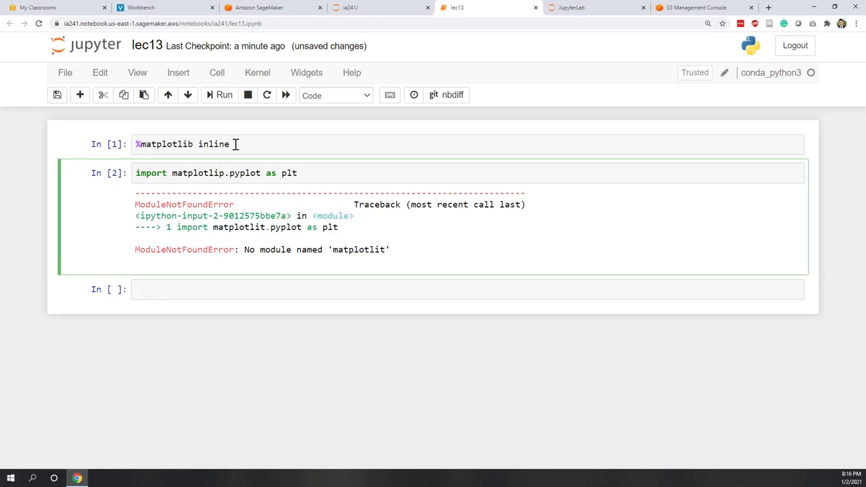
click(225, 94)
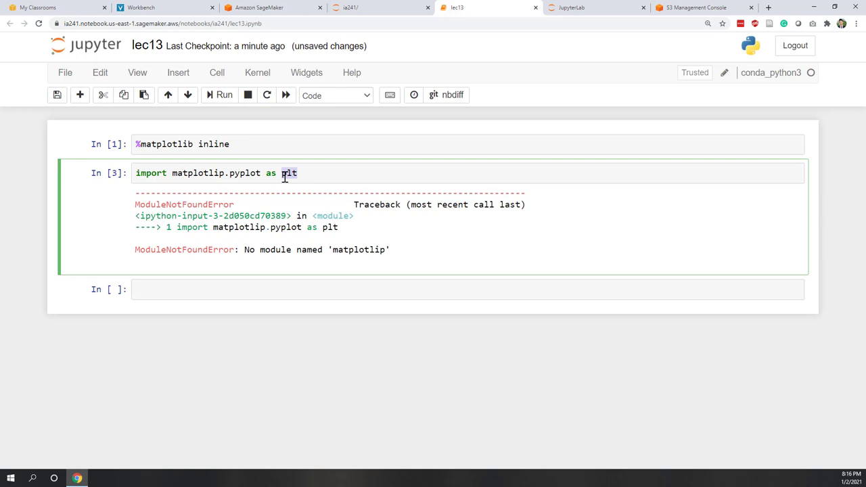
mouse_move(192, 176)
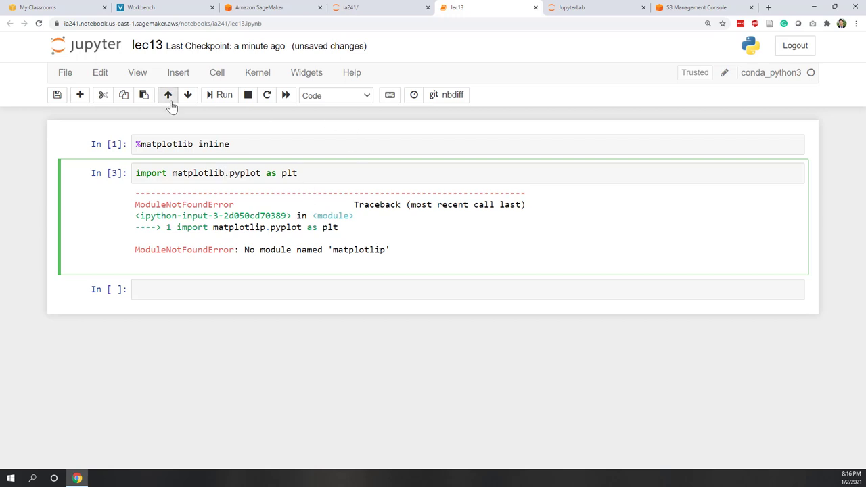
click(223, 95)
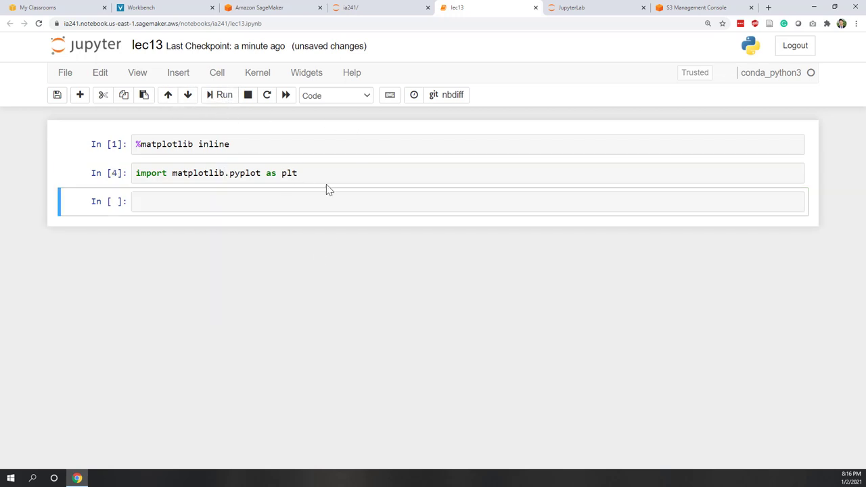
Write plt.plot([1,2,3,4],[1,3,9,16]) in the new cell.
click(334, 200)
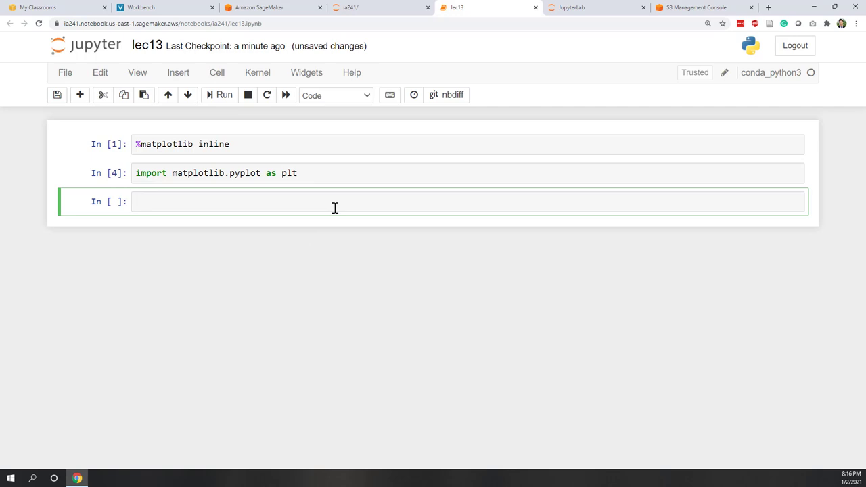
text(plt)
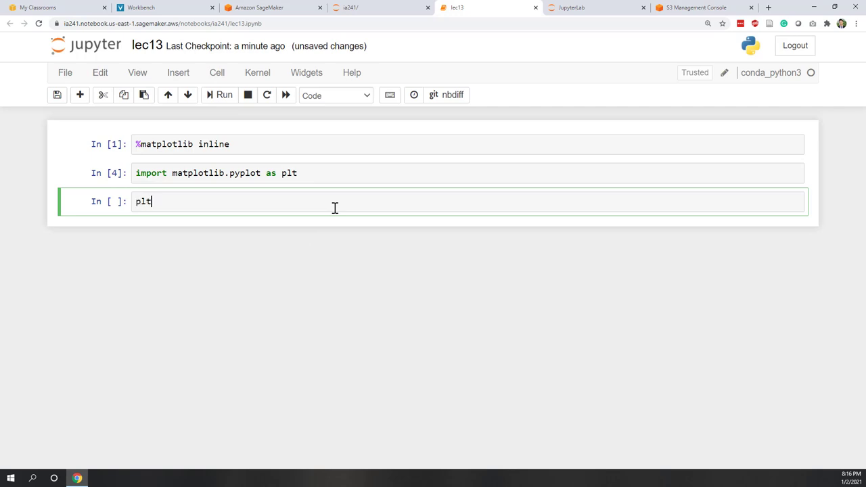
text(.plo)
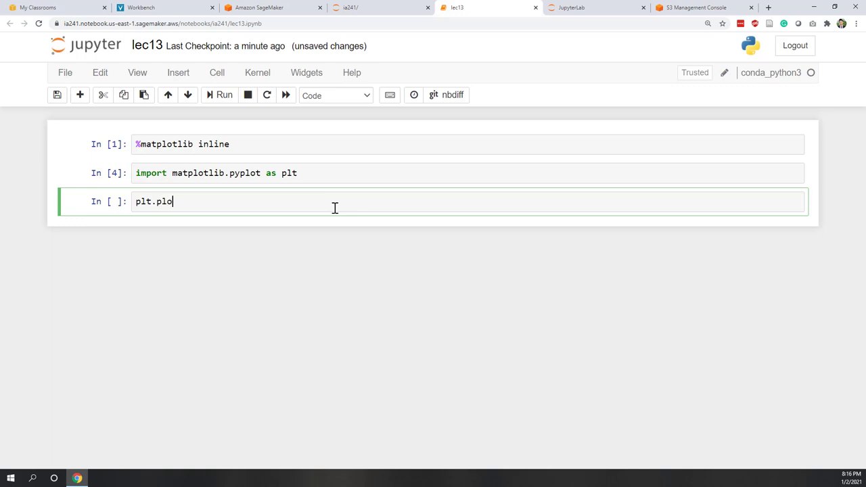
text(t())
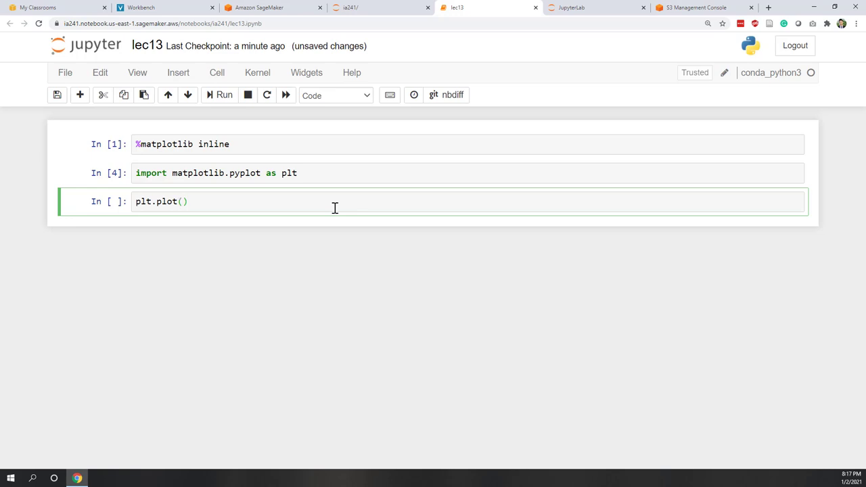
text([])
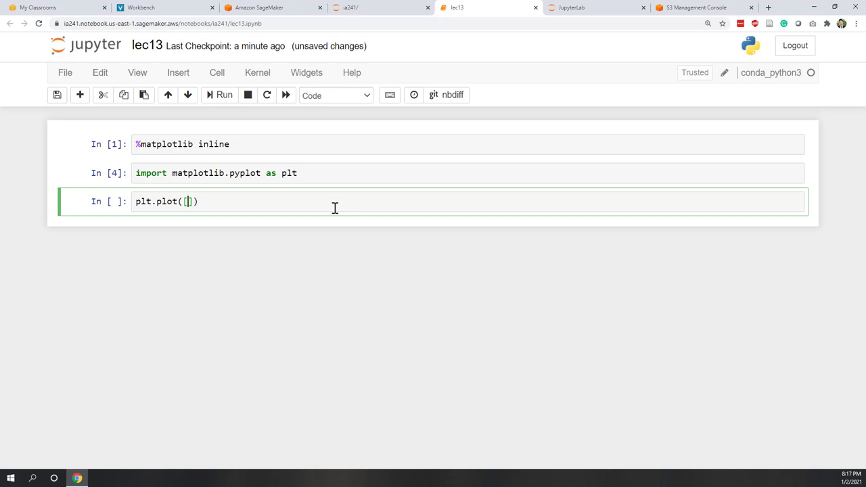
text(1,2,34,)
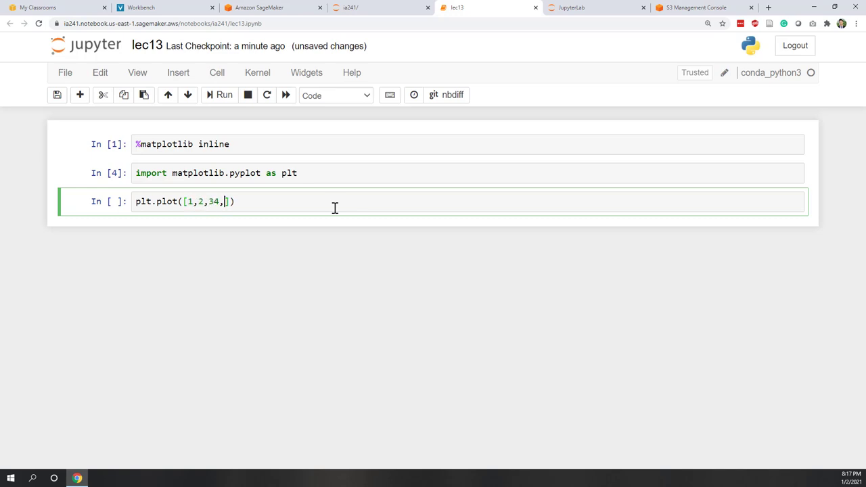
key(Backspace)
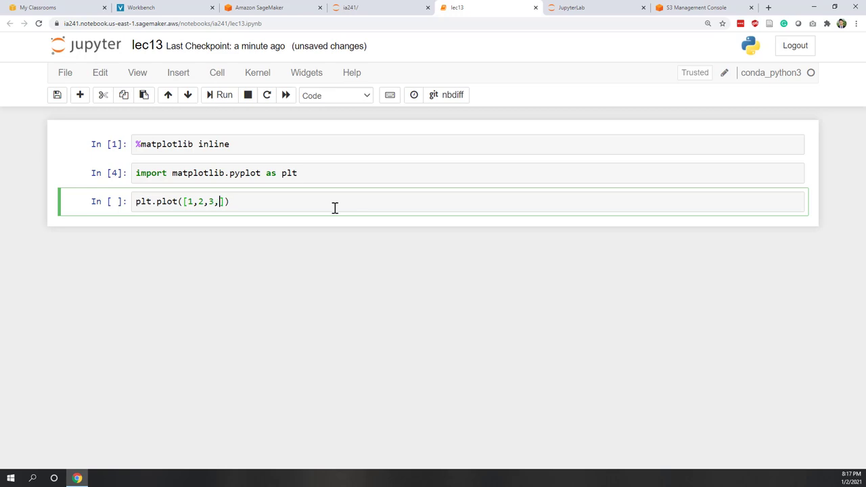
text(4)
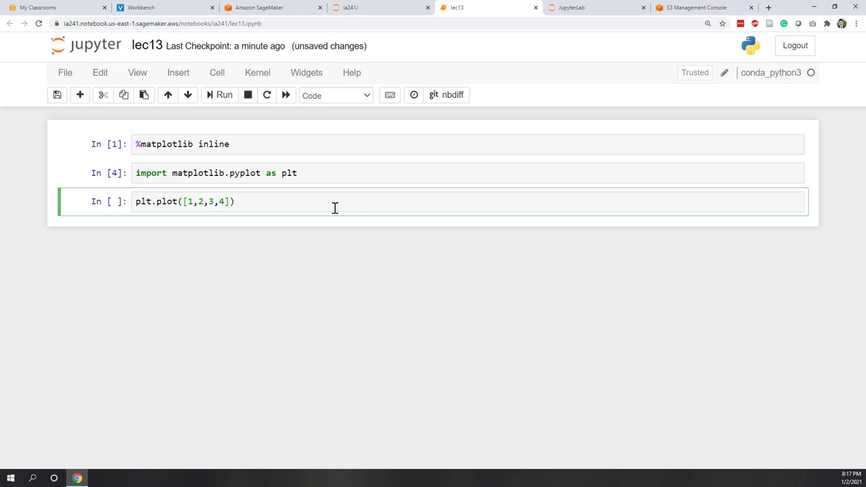
text(,[])
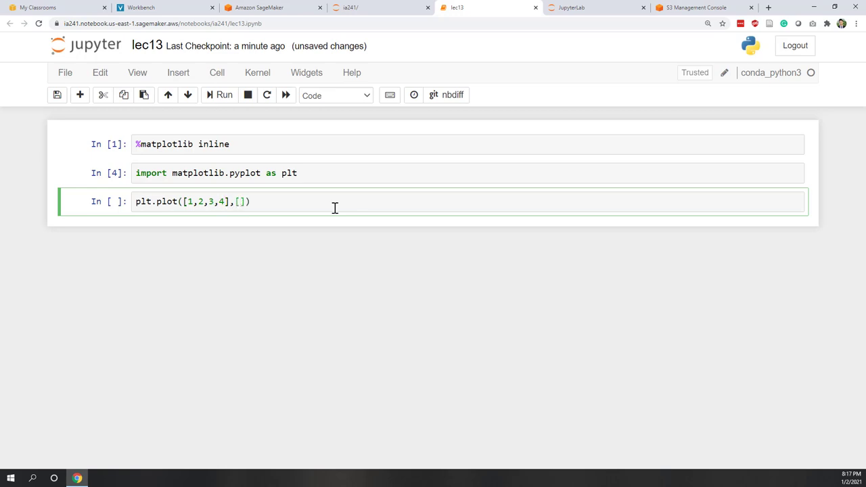
text(1,)
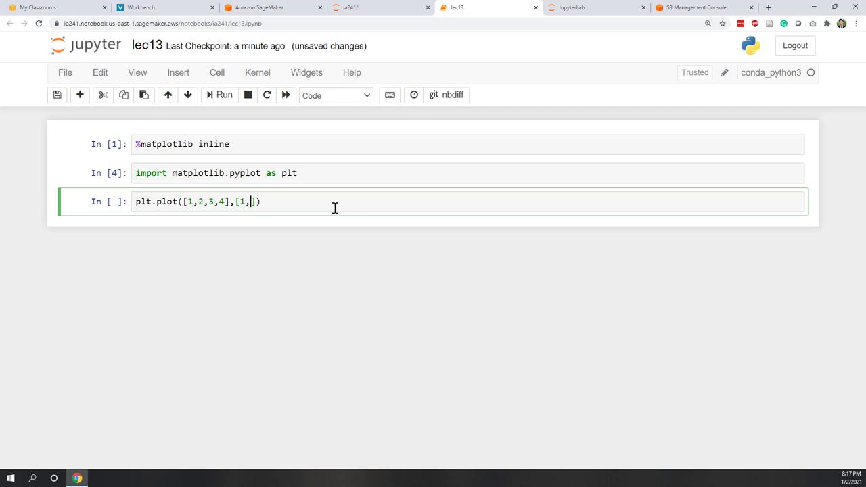
text(3,9,)
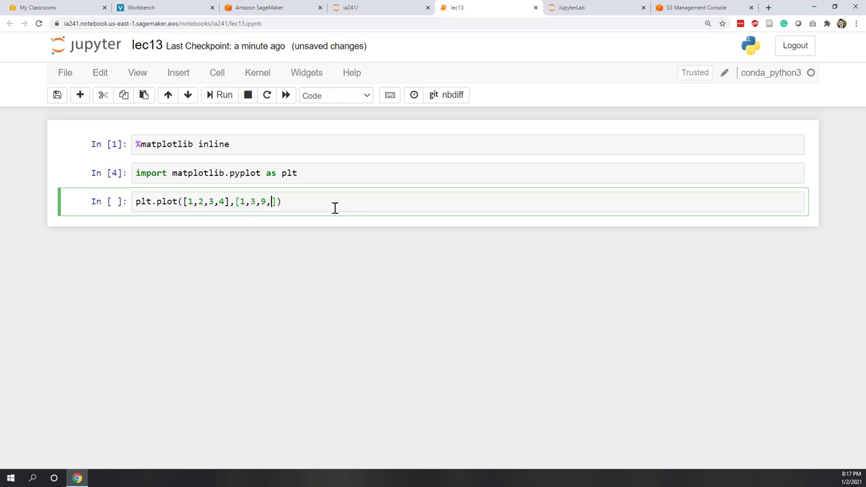
text(16])
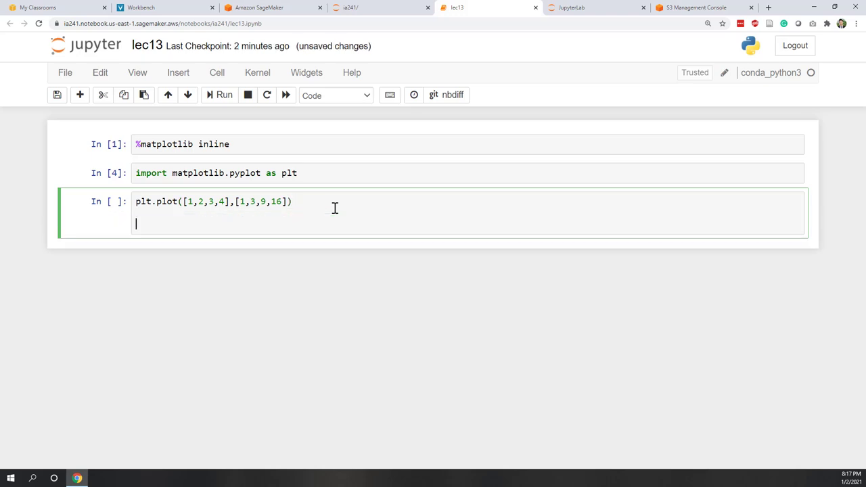
Add plt.title('this is a title'), xlabel 'x label', ylabel 'y label' and plt.show().
text(plt.ti)
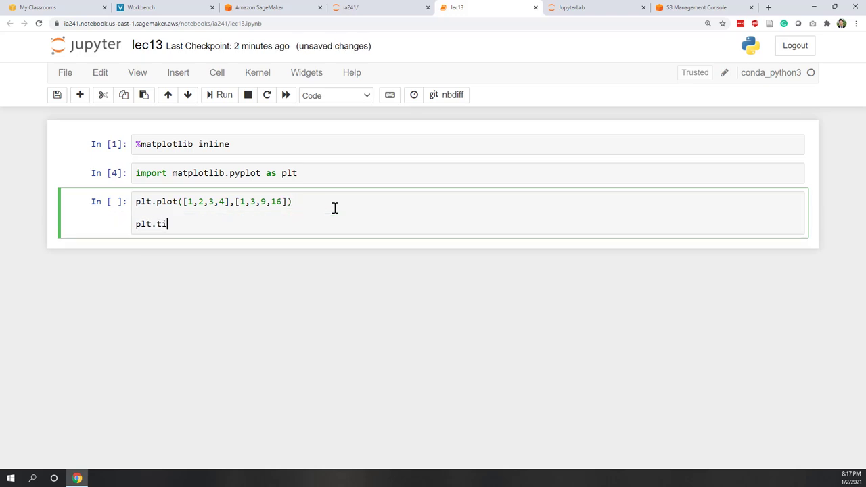
text(tle(''))
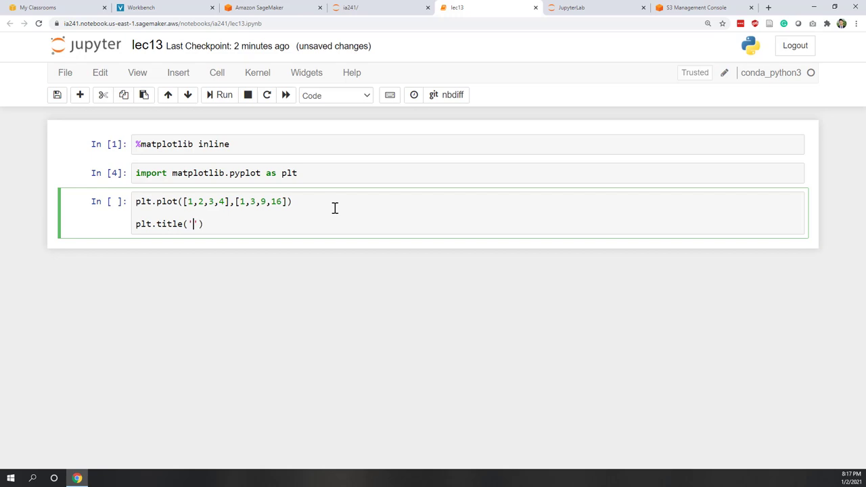
text(this is a title)
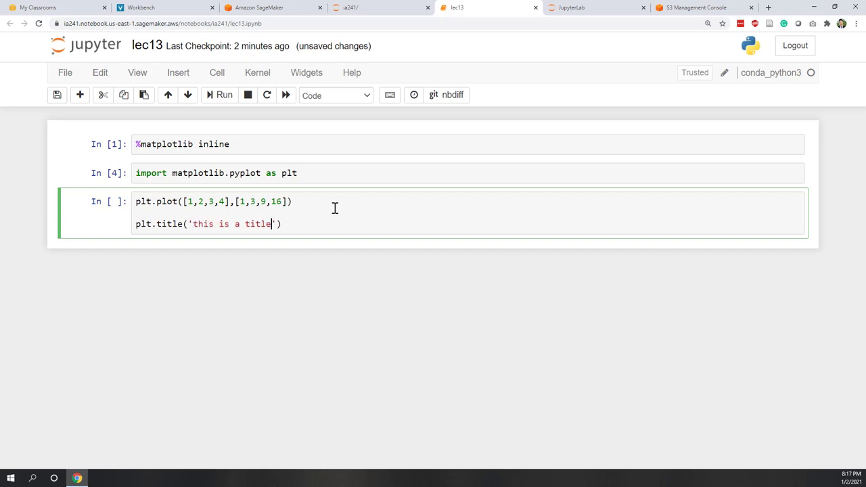
text(pl)
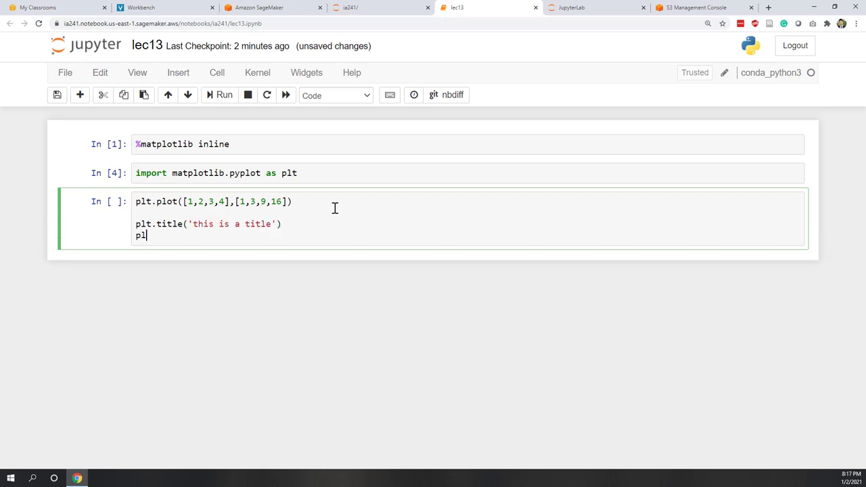
text(t.xlabel)
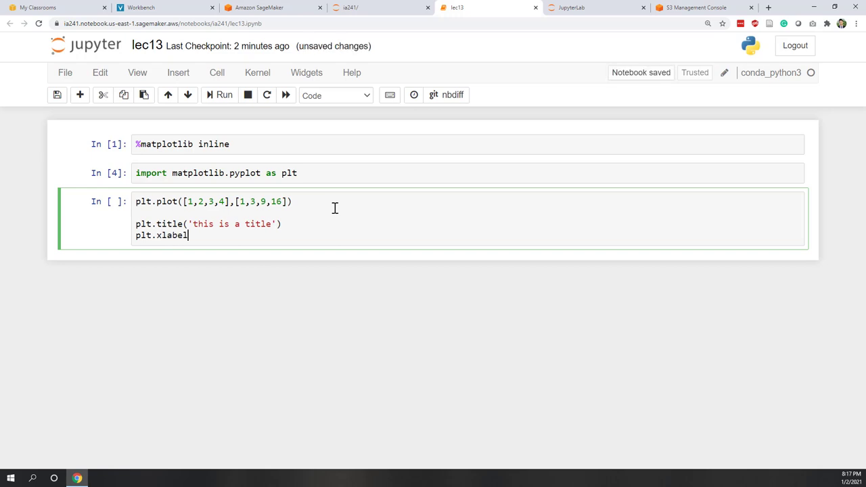
text((''))
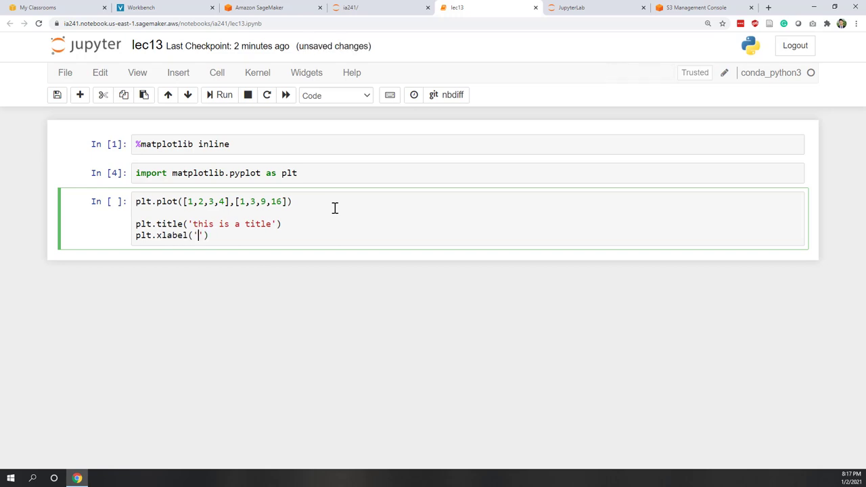
text(x label)
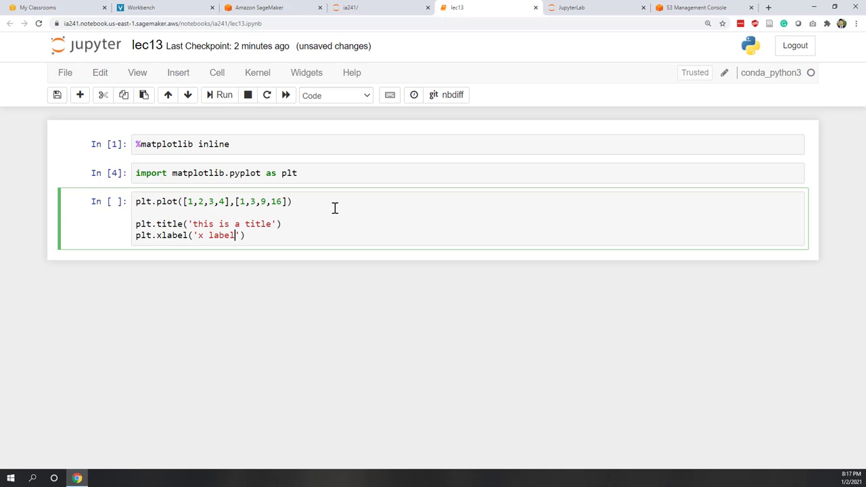
text(plt)
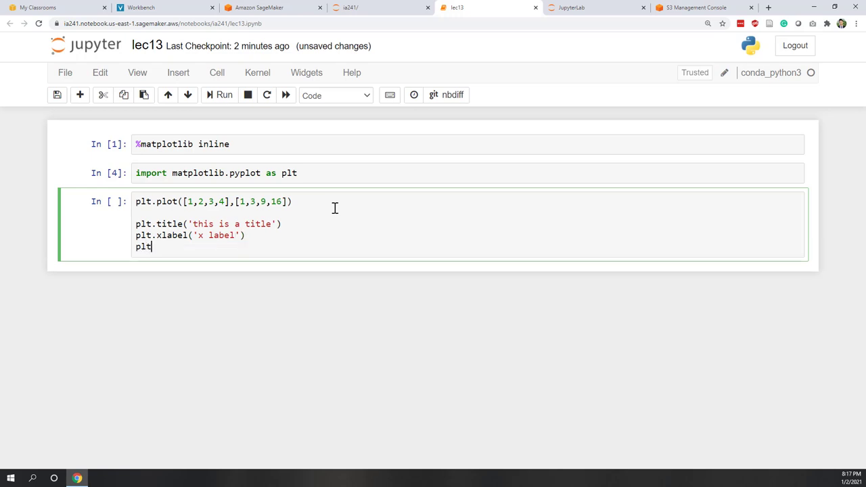
text(.yla)
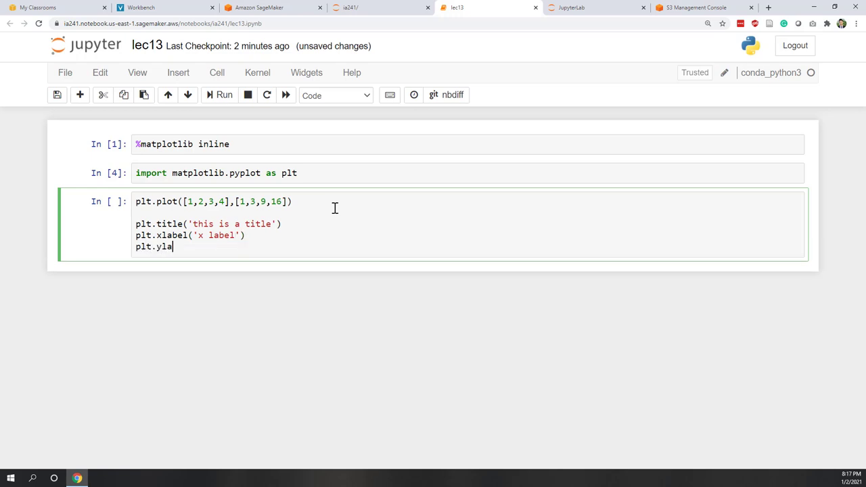
text(bel(''))
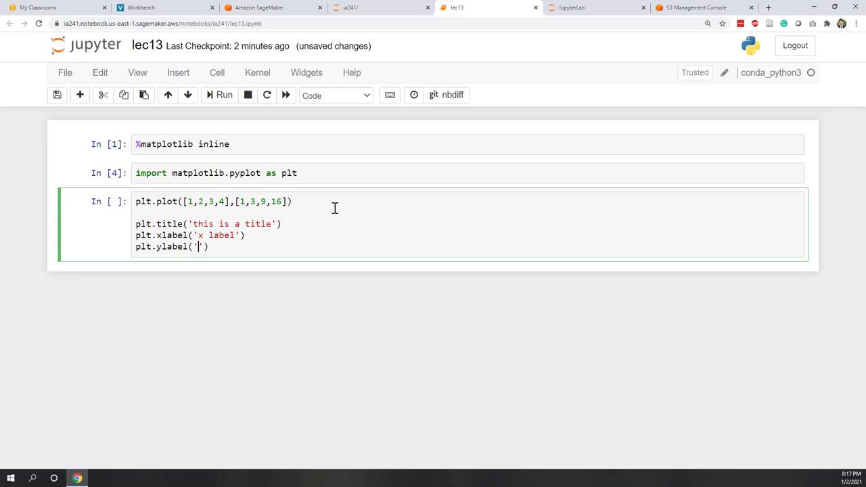
text(y label)
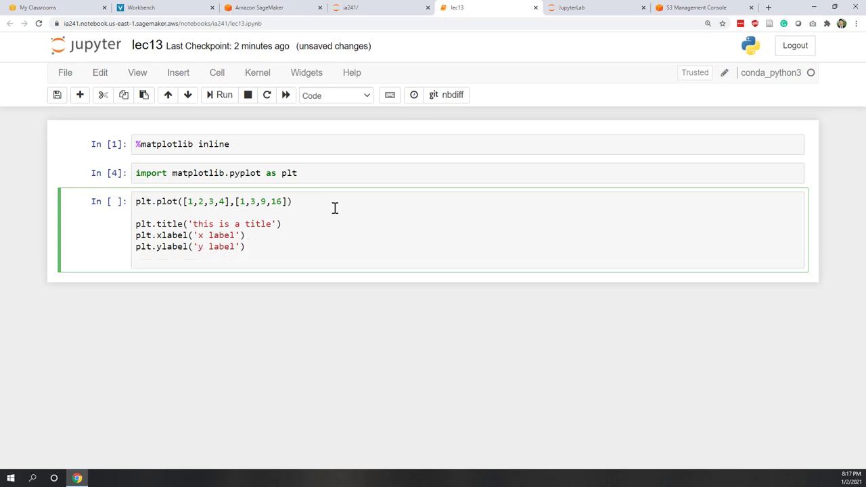
text(plt.sh)
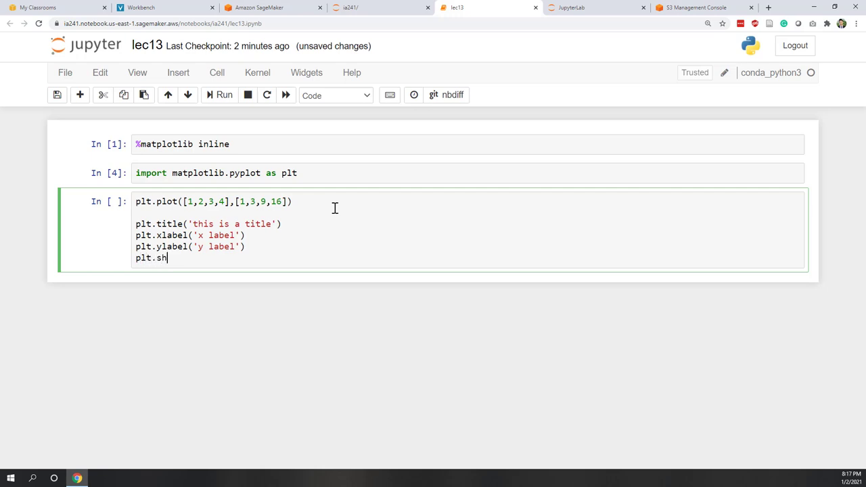
text(ow())
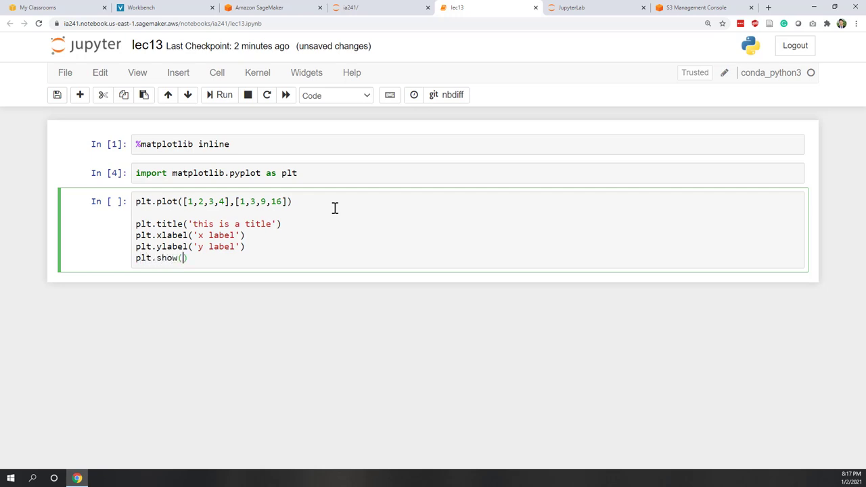
Run the plot cell to draw the titled, labelled line chart, then import pandas in a new cell.
click(225, 94)
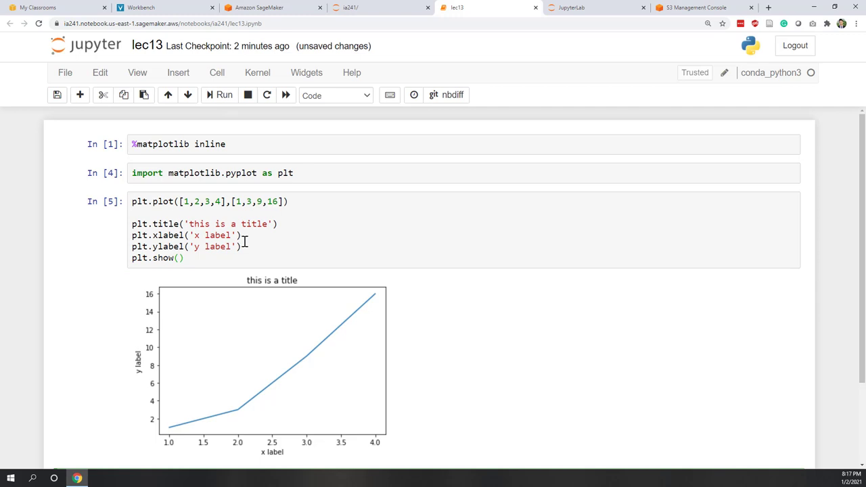
scroll(down, 3)
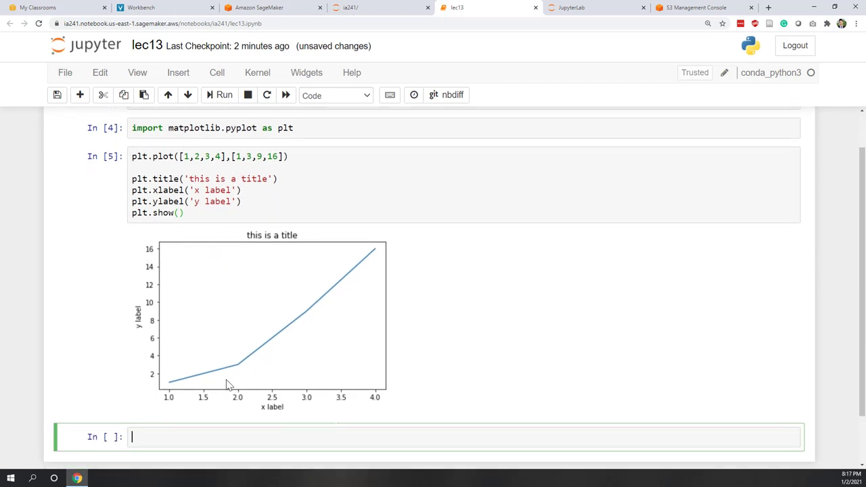
mouse_move(197, 271)
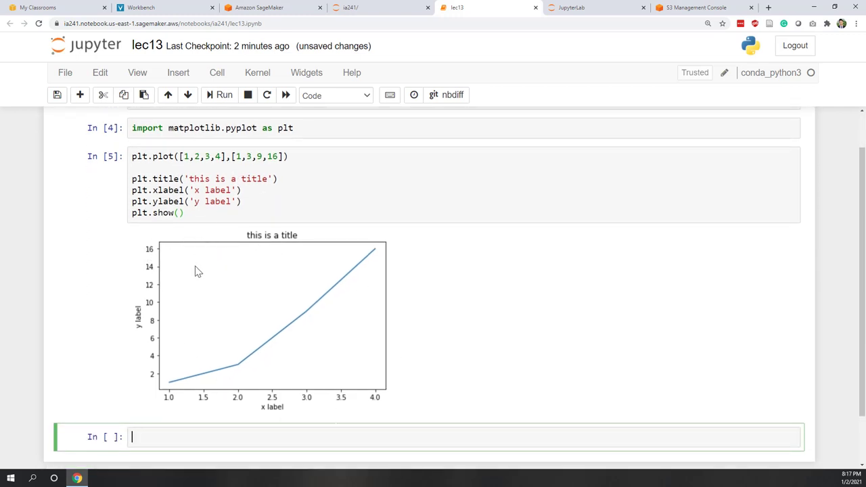
mouse_move(217, 313)
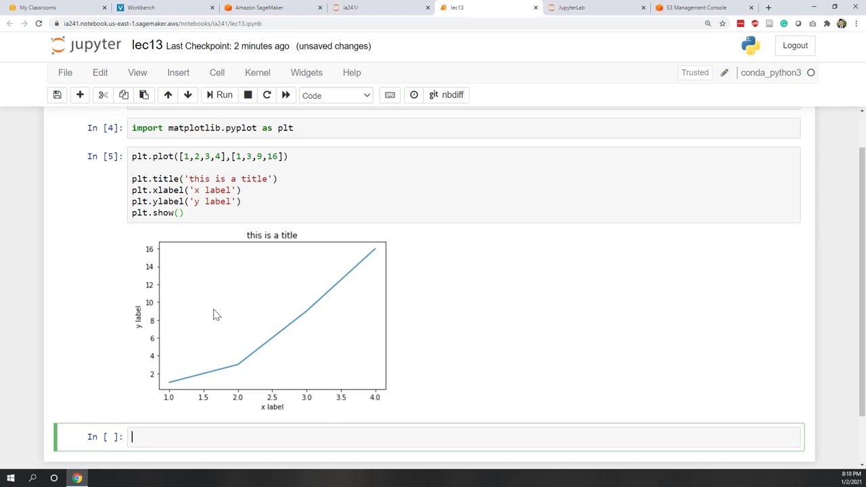
mouse_move(502, 354)
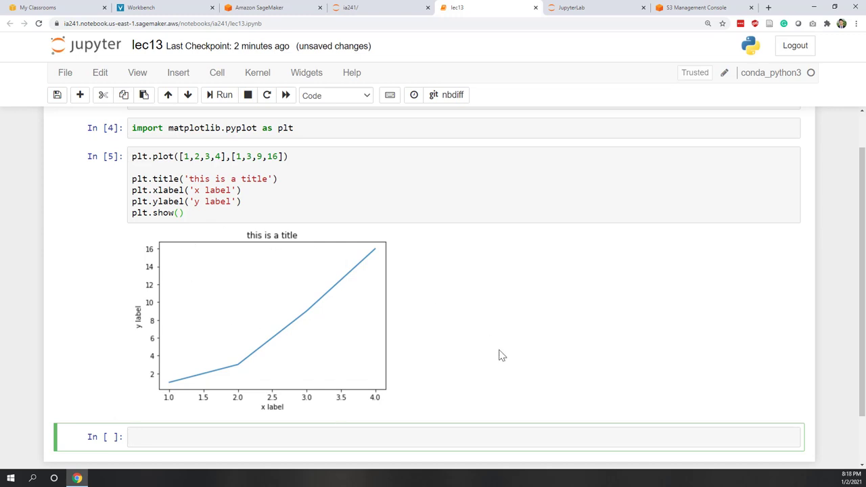
mouse_move(295, 287)
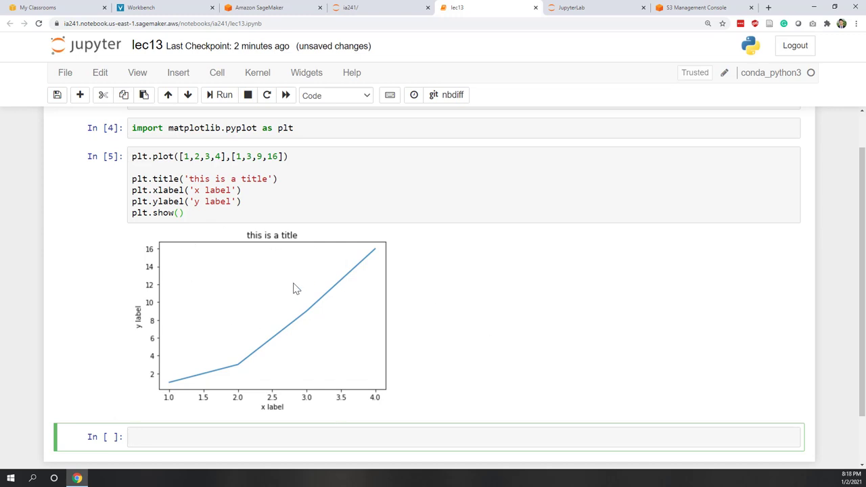
mouse_move(274, 272)
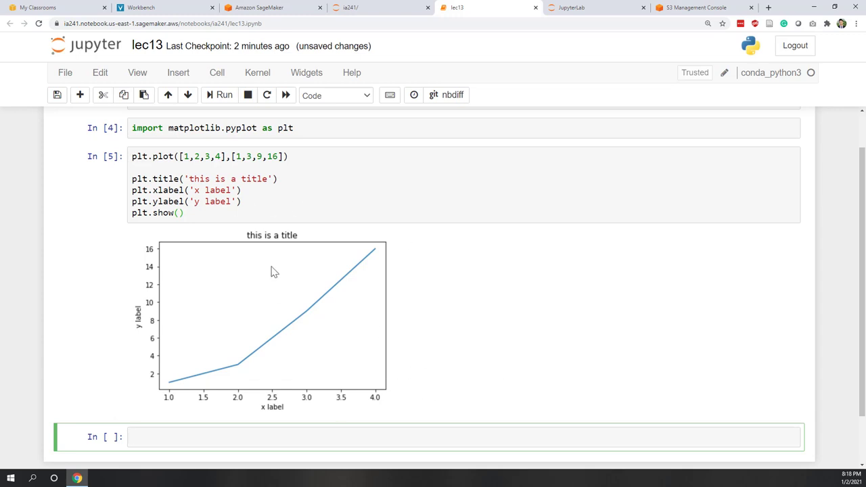
mouse_move(384, 268)
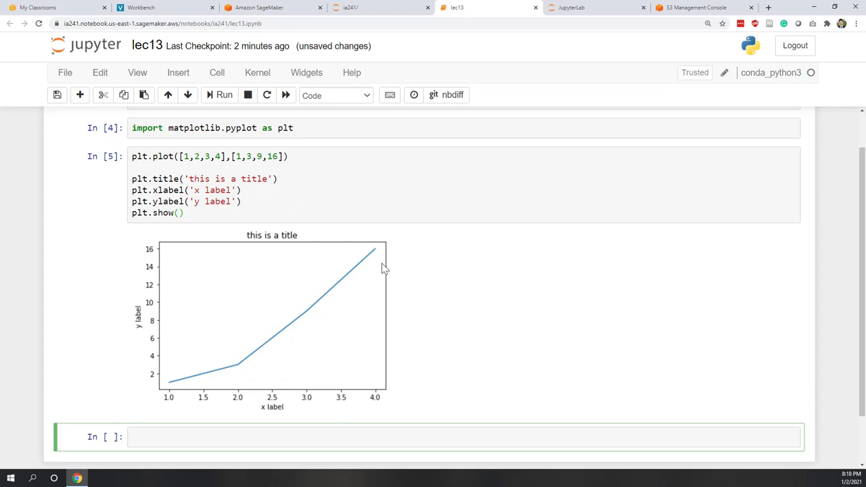
mouse_move(363, 195)
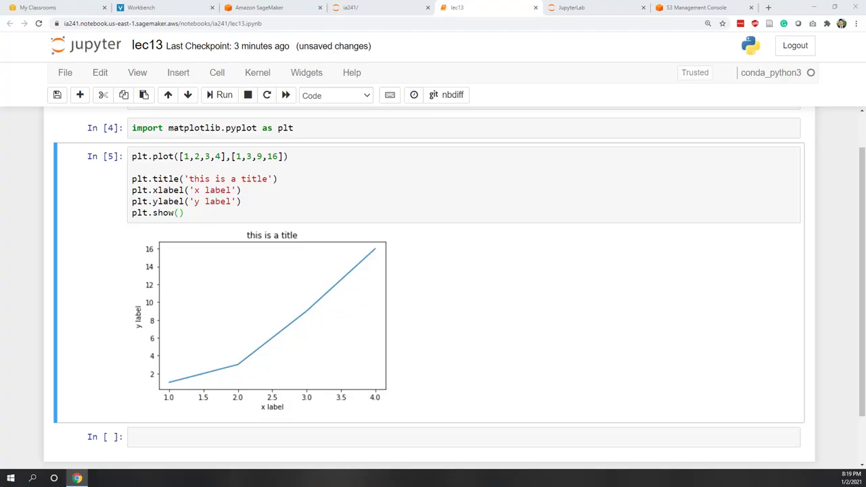
mouse_move(818, 261)
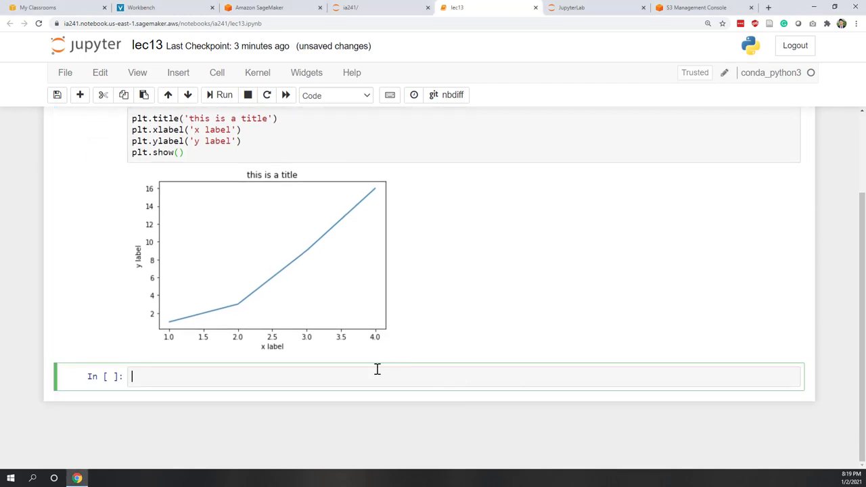
text(import pandas)
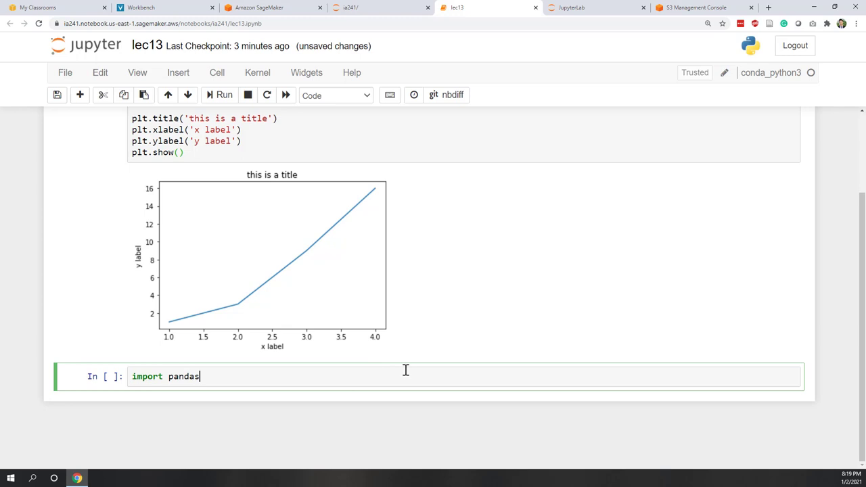
key(shift+enter)
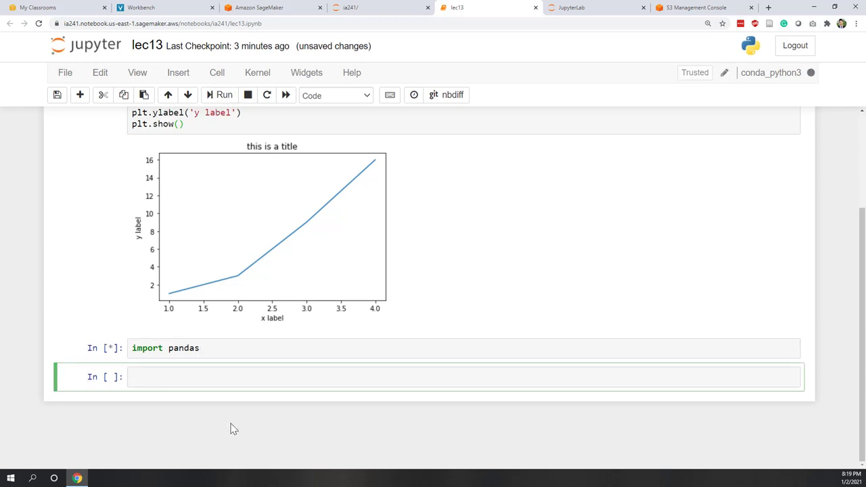
mouse_move(219, 303)
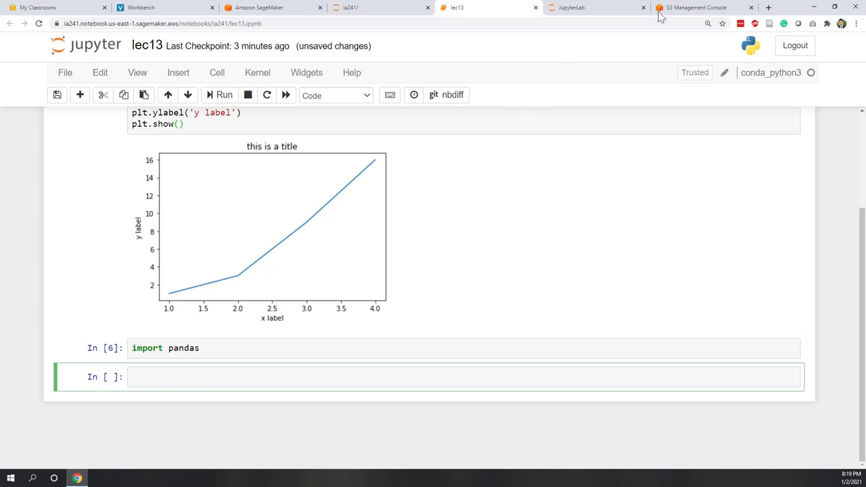
Copy the S3 URI of house_price.xlsx from the S3 console and return to lec13.
click(697, 8)
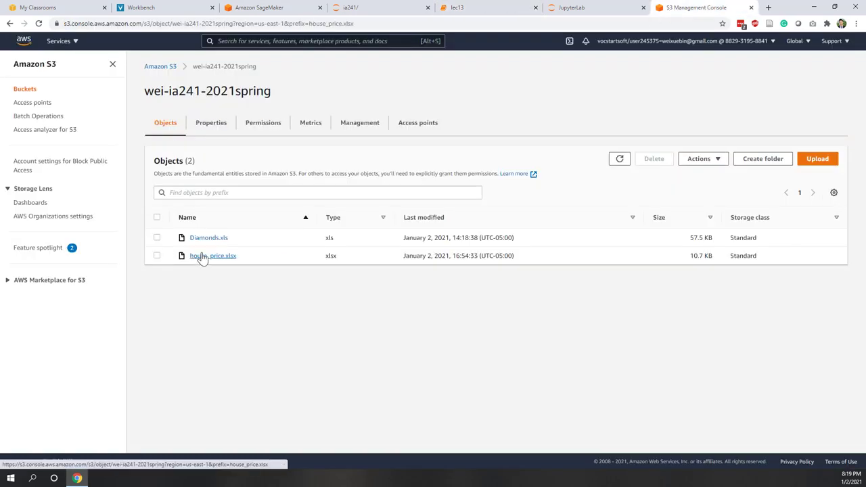
click(214, 255)
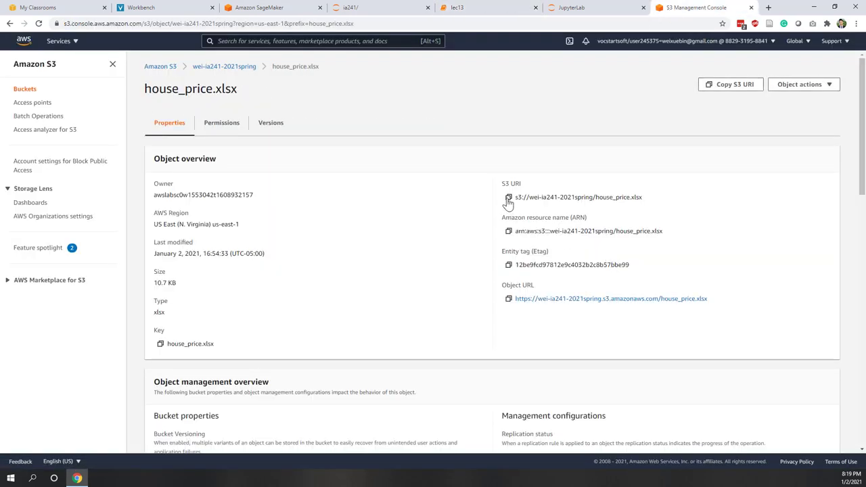
click(509, 197)
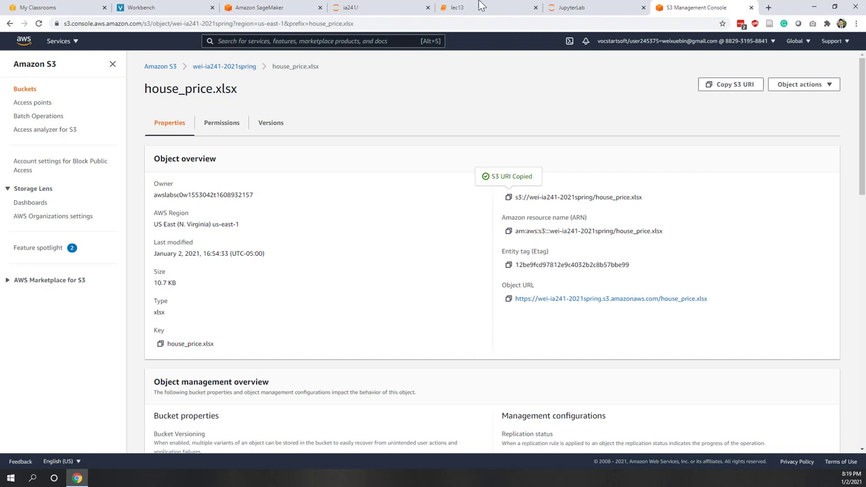
click(457, 8)
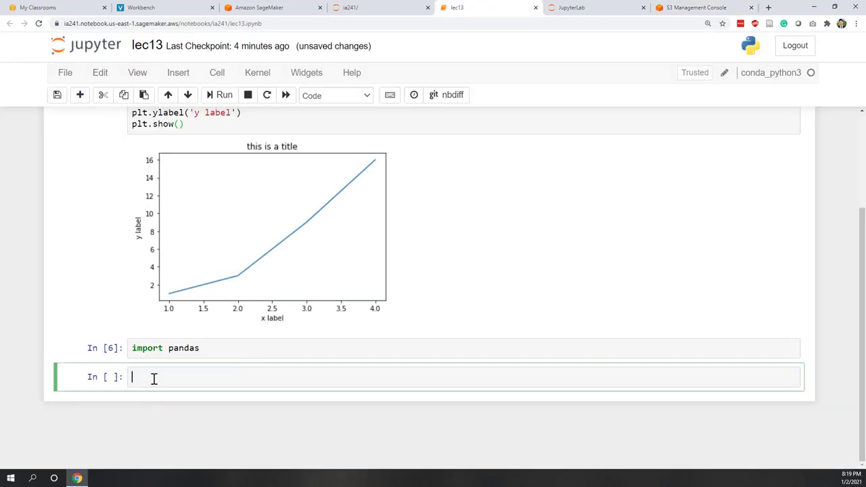
Write df = pandas.read_excel('s3://wei-ia241-2021spring/house_price.xlsx').
text(df)
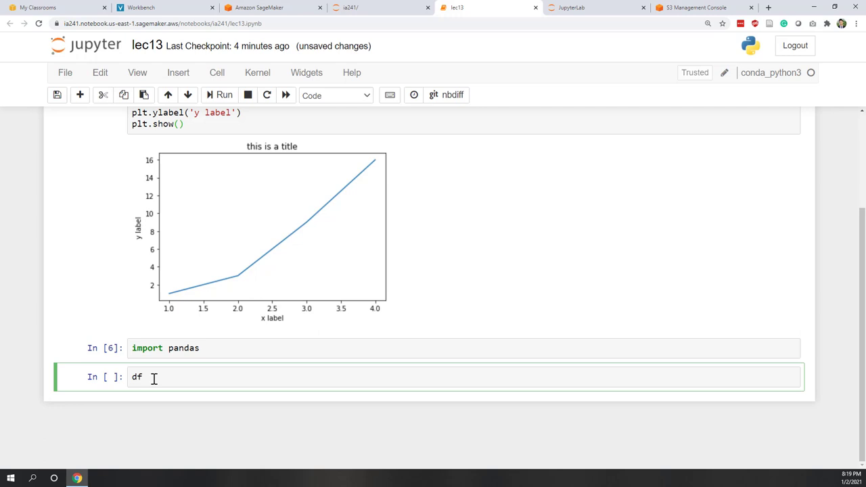
text(=pandas.r)
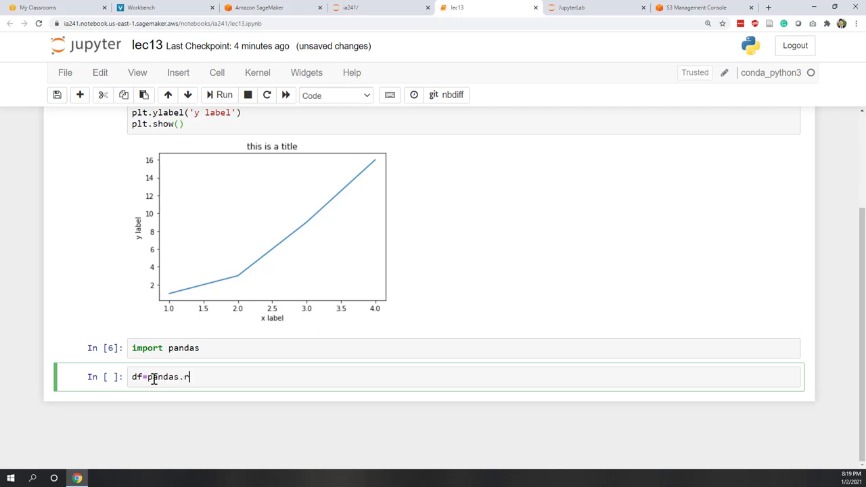
text(ead_exc)
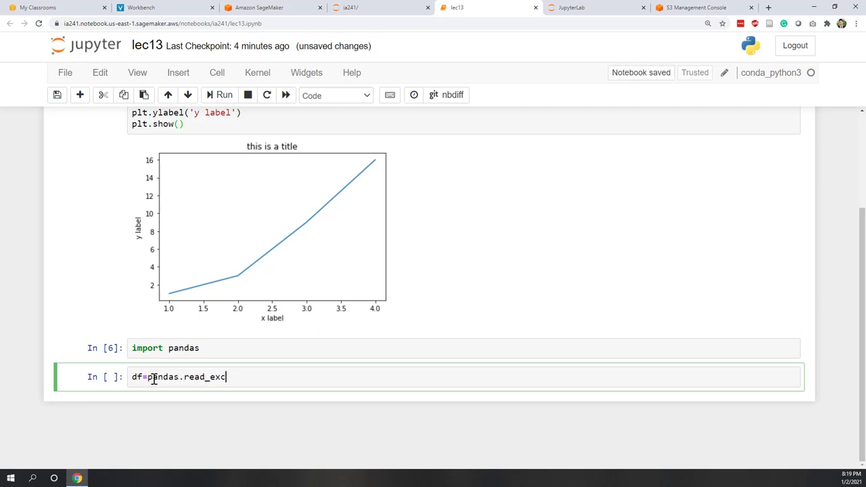
text(el(''))
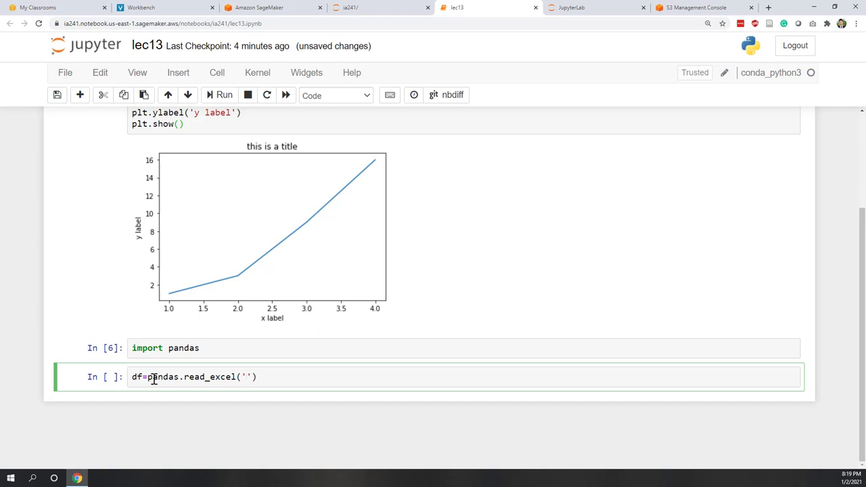
text(s3://wei-ia241-2021spring/house_price.xlsx)
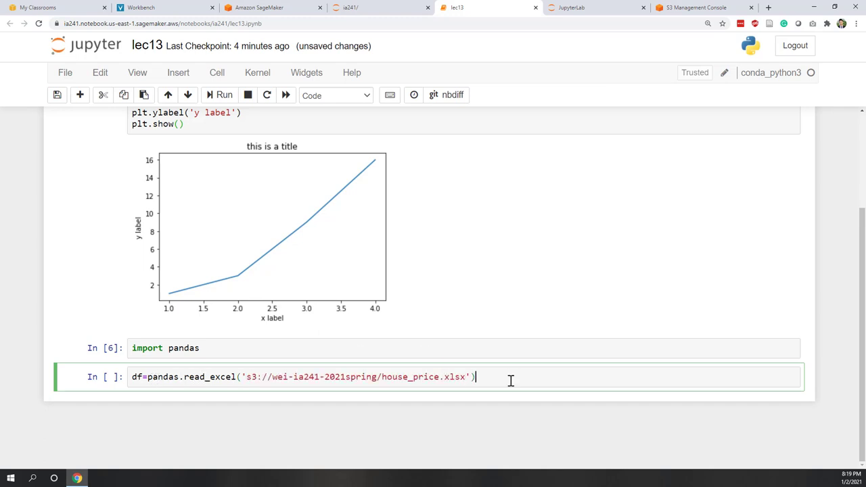
Display all rows with df[:] and scroll through the resulting house_price table.
text(df)
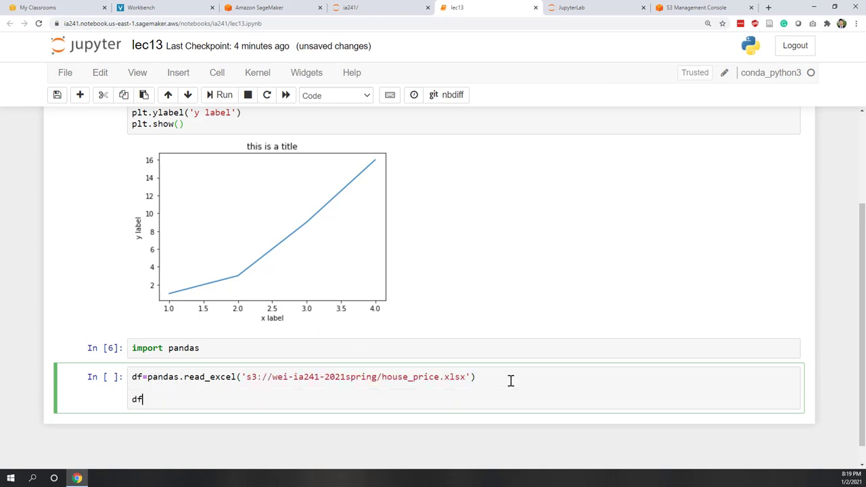
text([:])
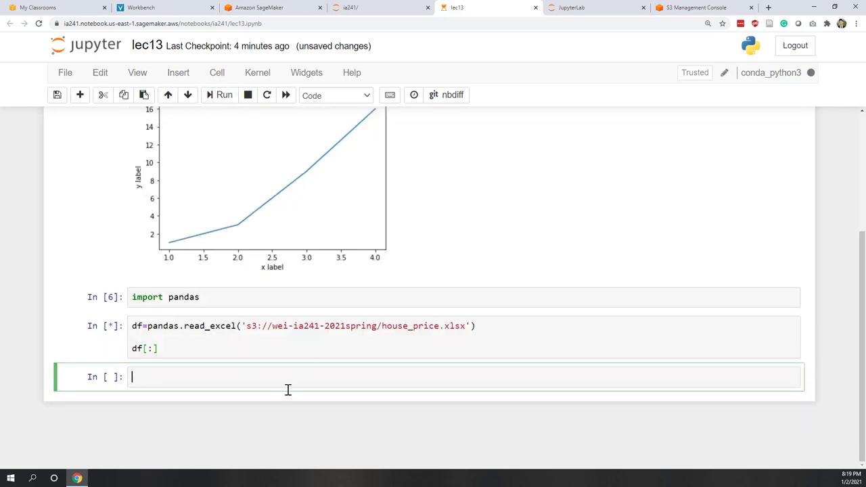
mouse_move(427, 330)
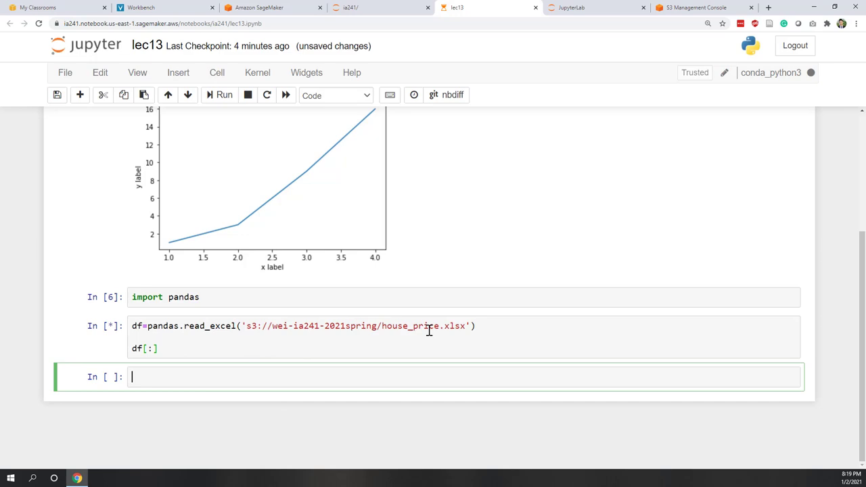
click(224, 95)
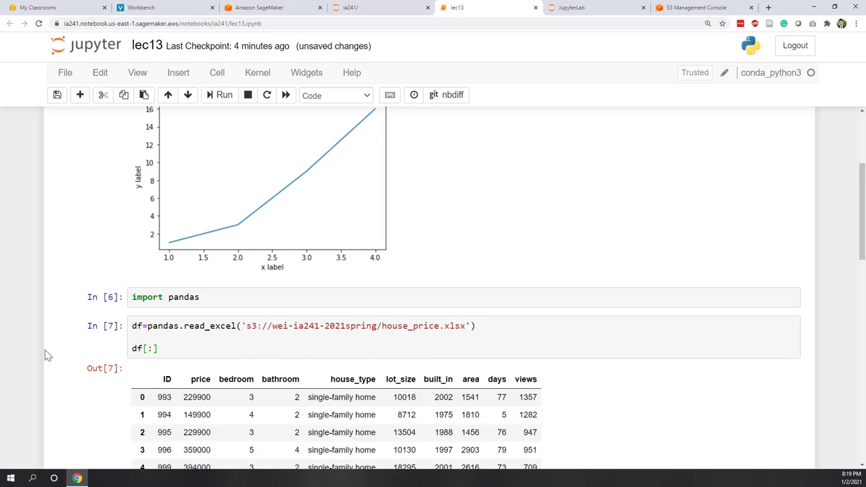
scroll(down, 3)
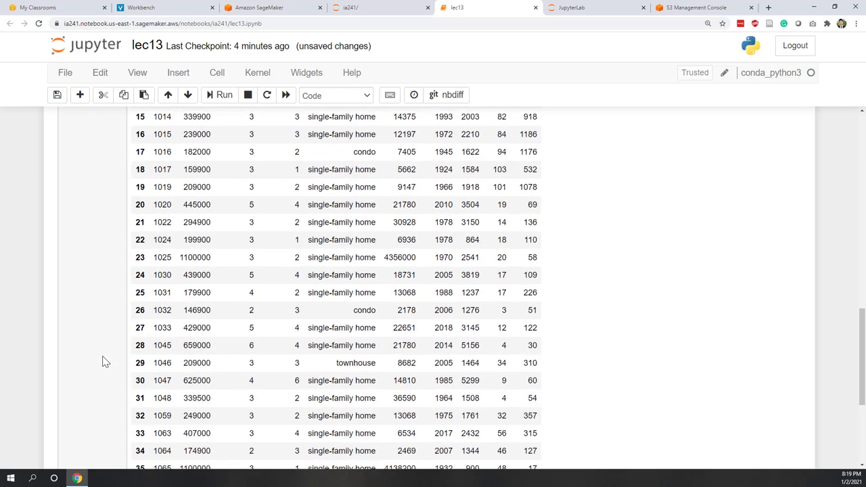
scroll(up, 3)
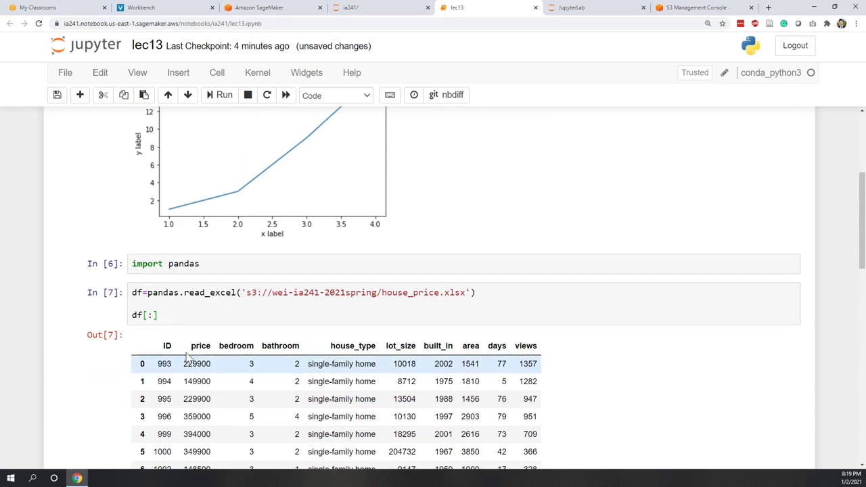
mouse_move(306, 386)
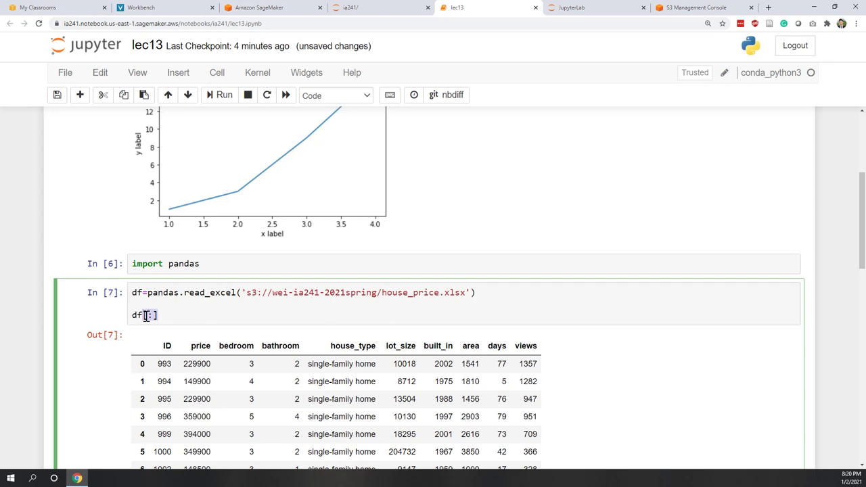
Change the cell to df.plot(x='built_in', y='price') and run it to show the price line chart.
text(.plot)
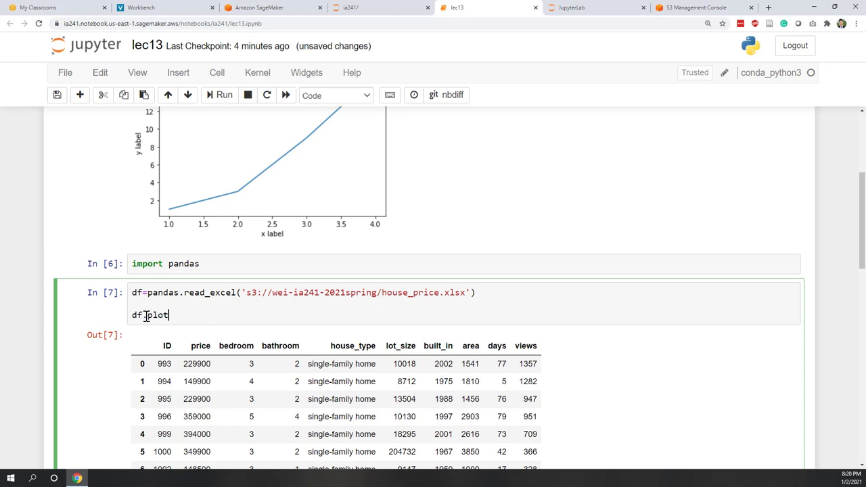
text(())
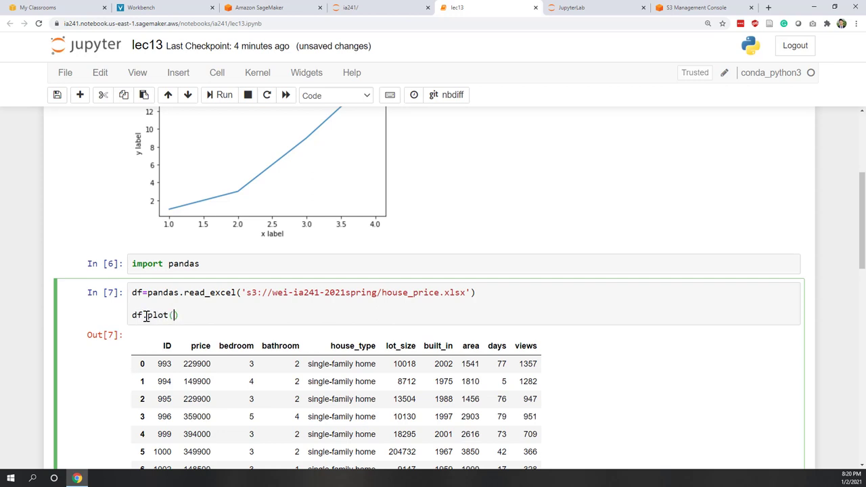
text(x=)
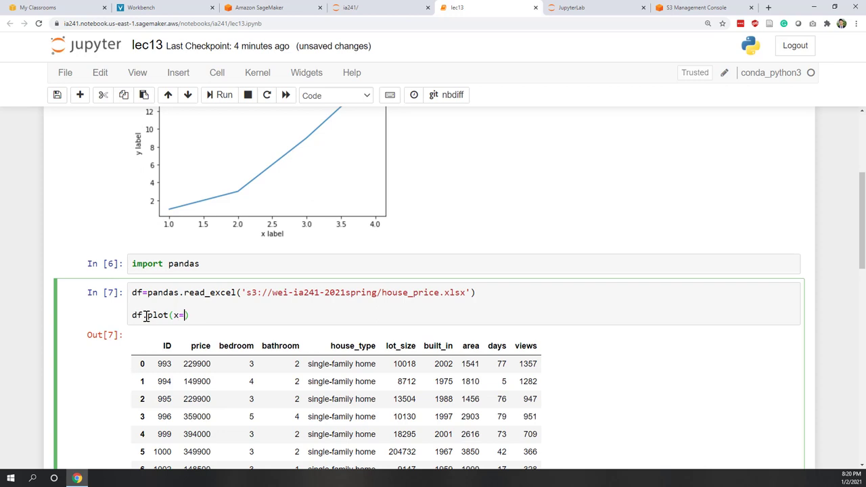
text('buil')
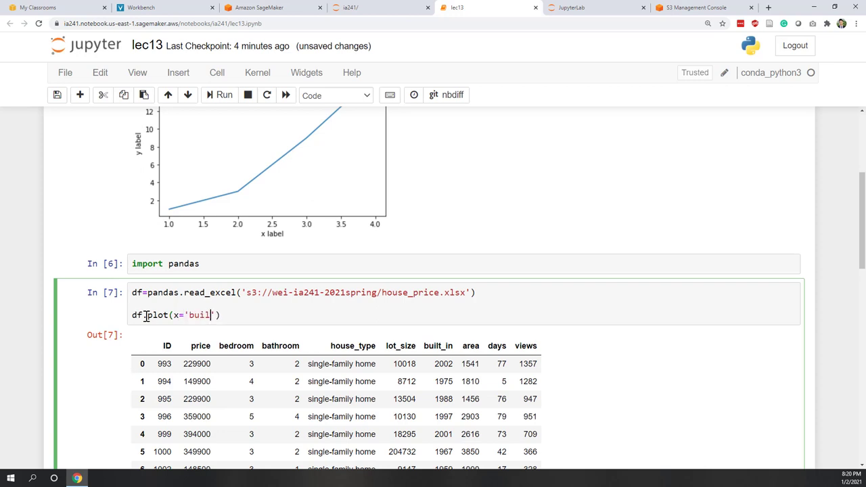
text(t_id)
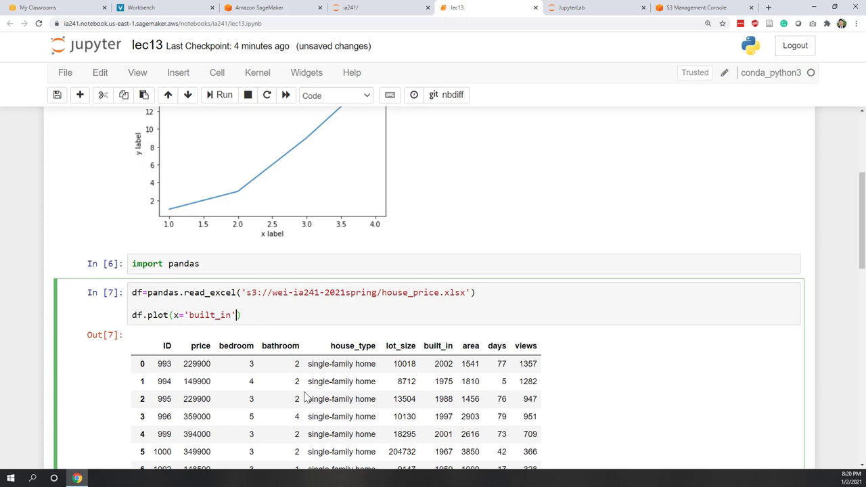
text(,y=)
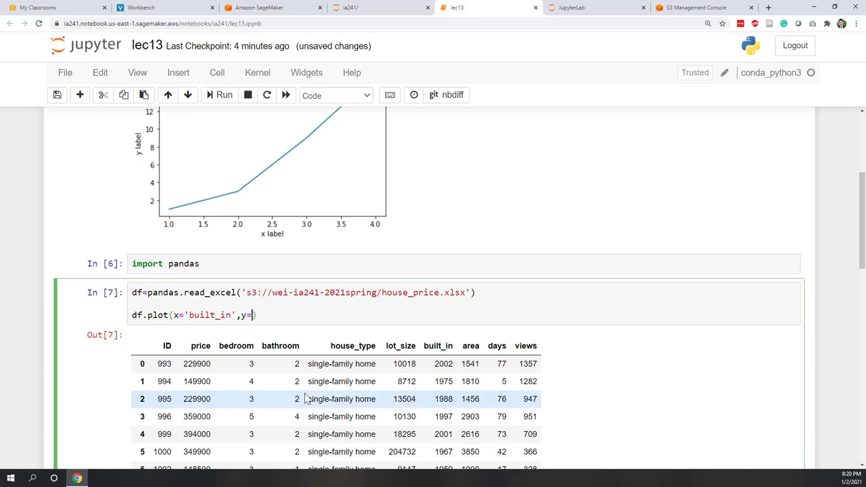
text(pr')
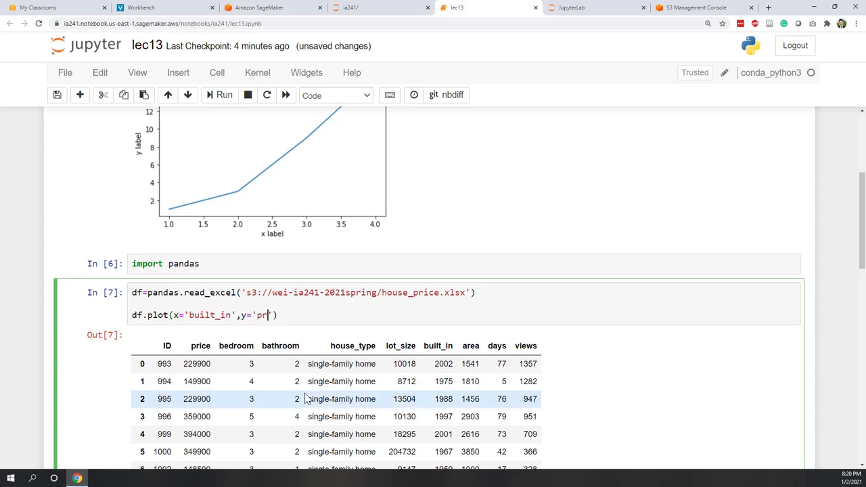
text(ice)
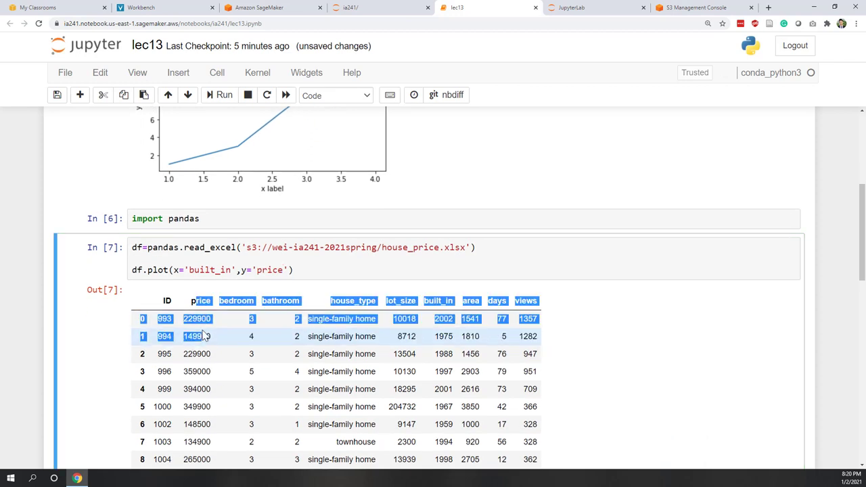
click(322, 269)
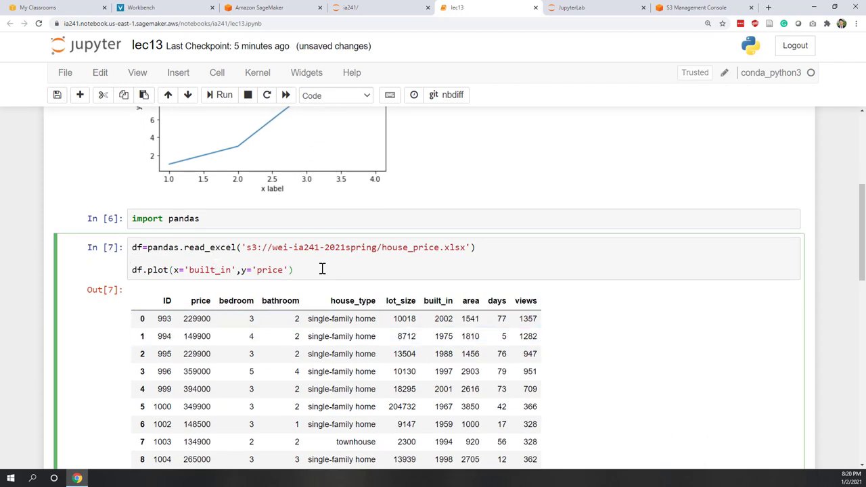
click(224, 95)
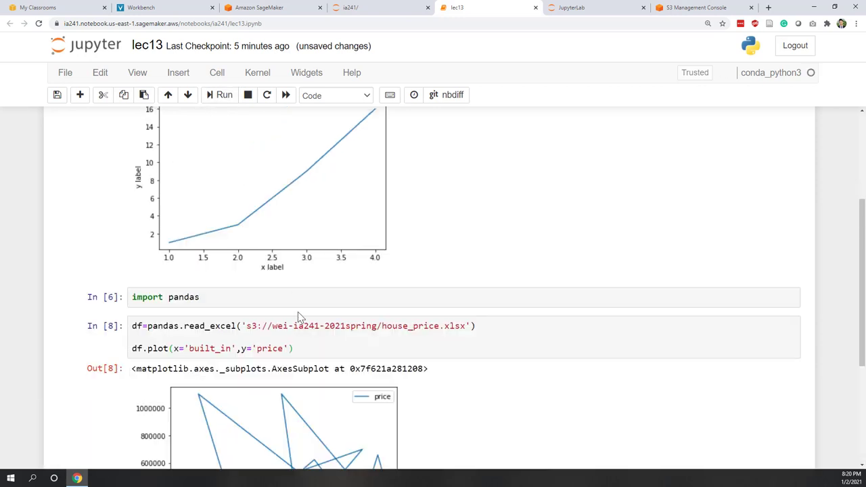
scroll(down, 3)
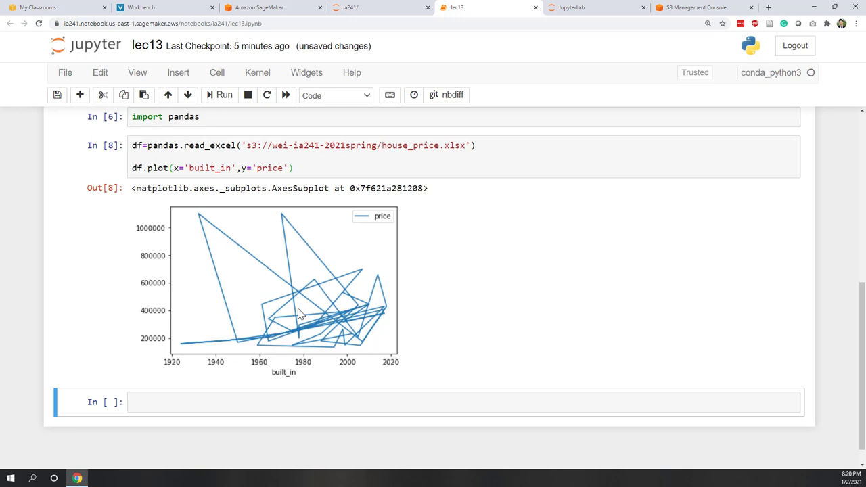
mouse_move(335, 309)
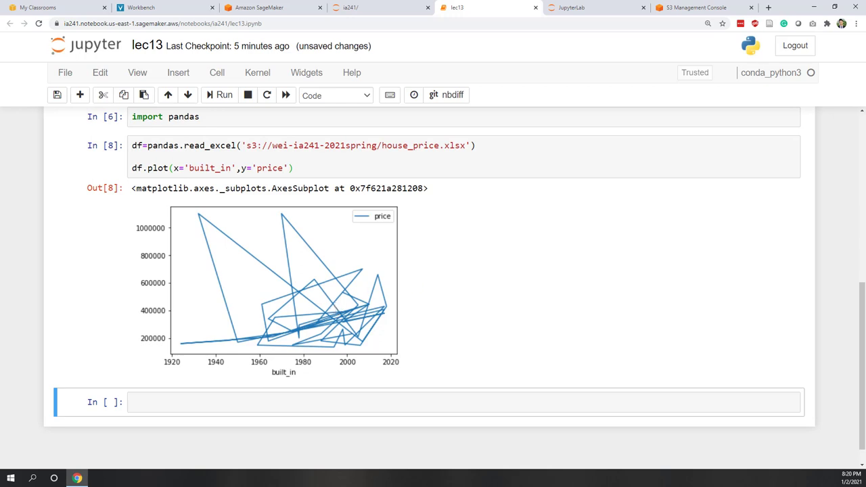
mouse_move(500, 238)
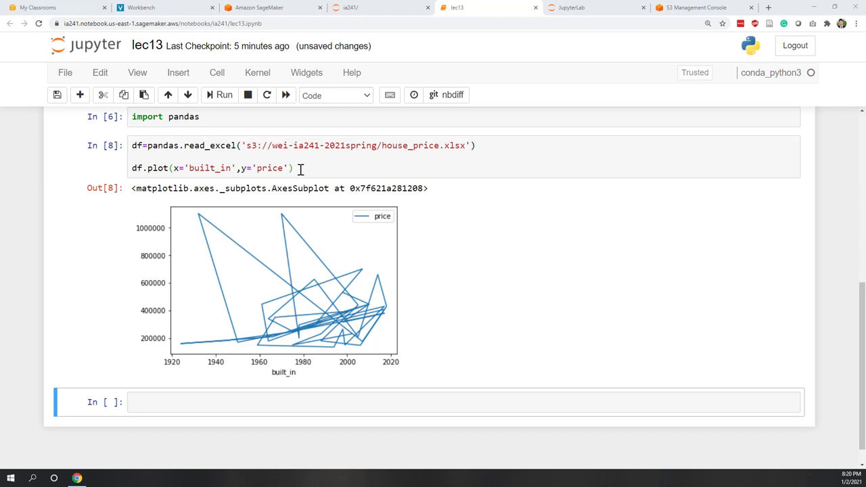
Insert sort_values(by=['built_in']) before .plot and rerun so the price line follows the years.
click(225, 94)
text(.sr)
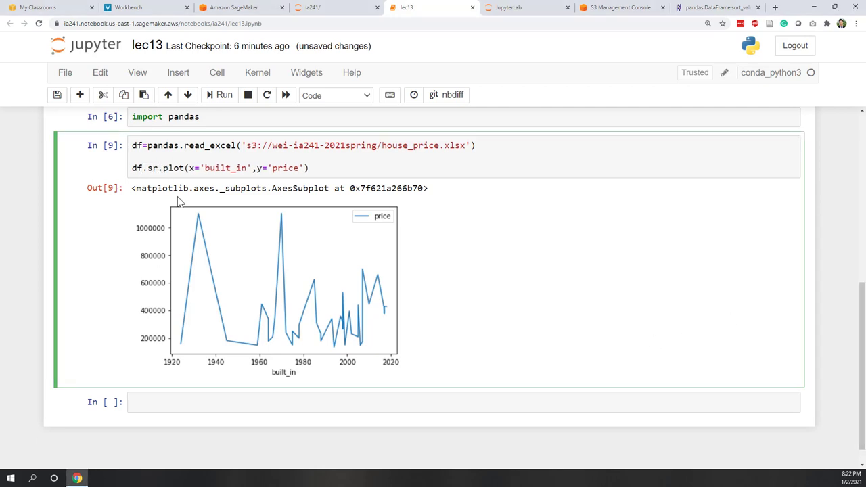
text(ort)
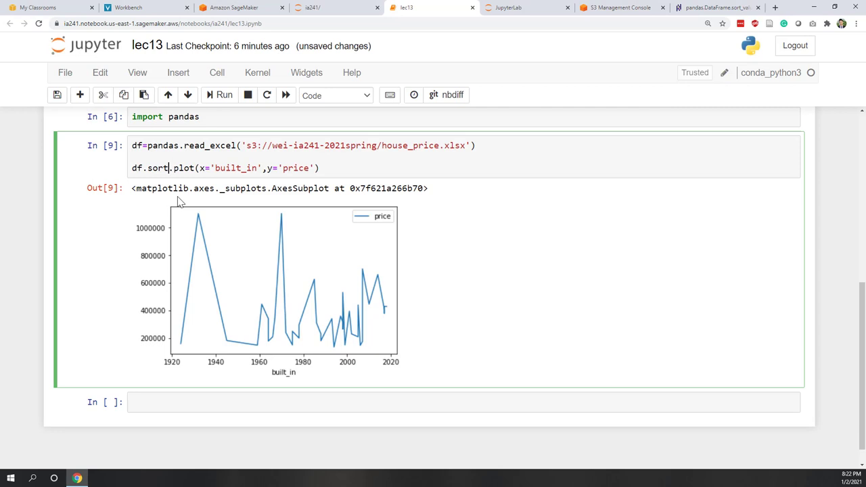
text(_va)
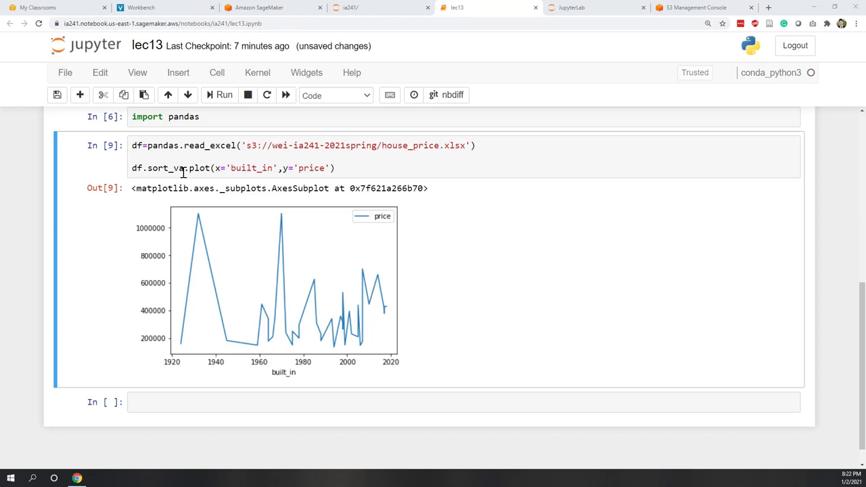
text(lues()
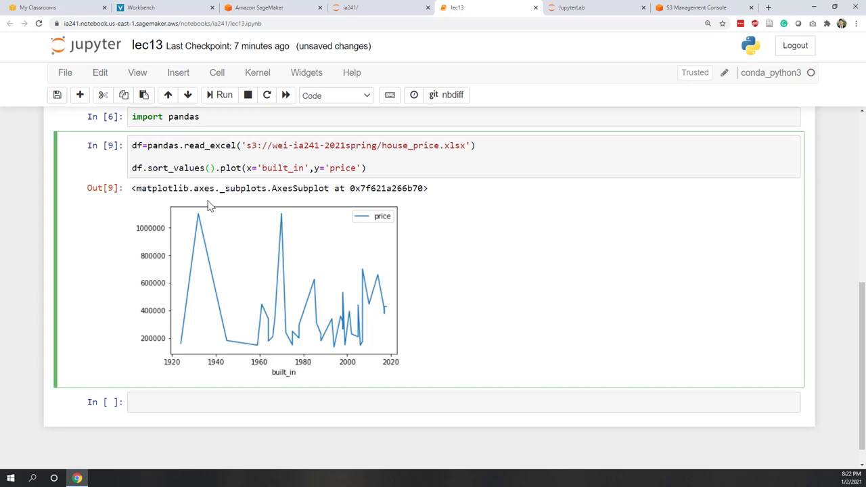
text(by=[')
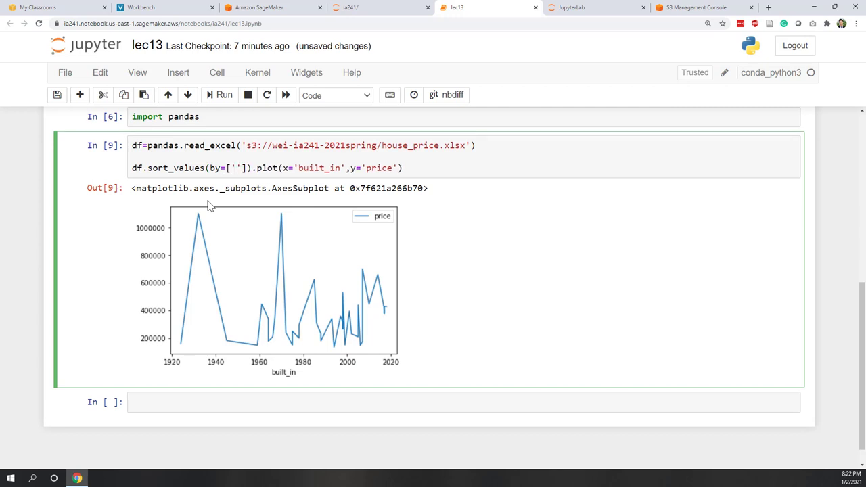
text(built_in)
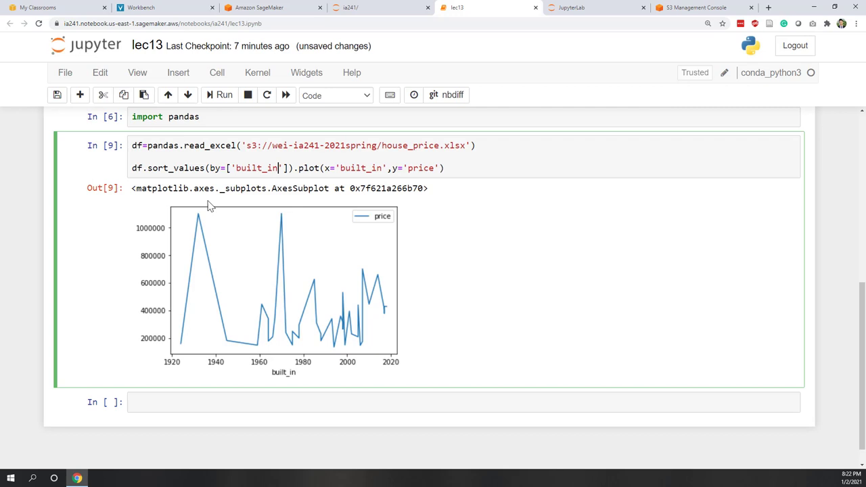
click(224, 95)
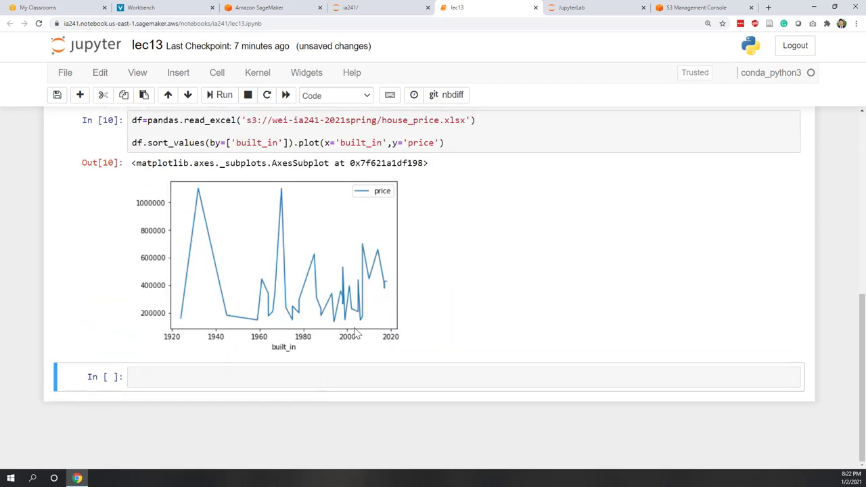
mouse_move(352, 309)
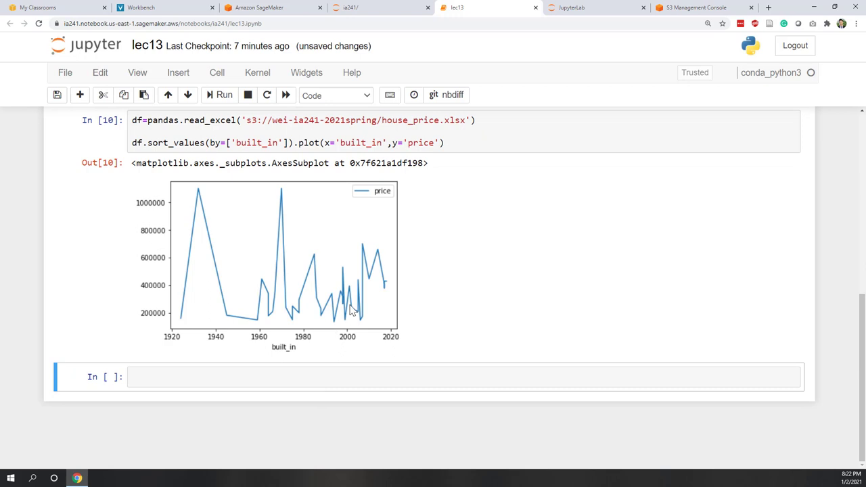
mouse_move(411, 281)
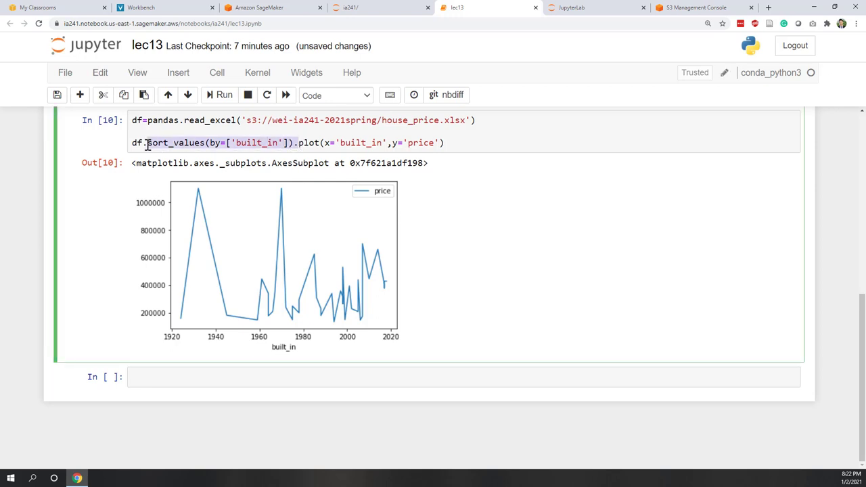
click(223, 95)
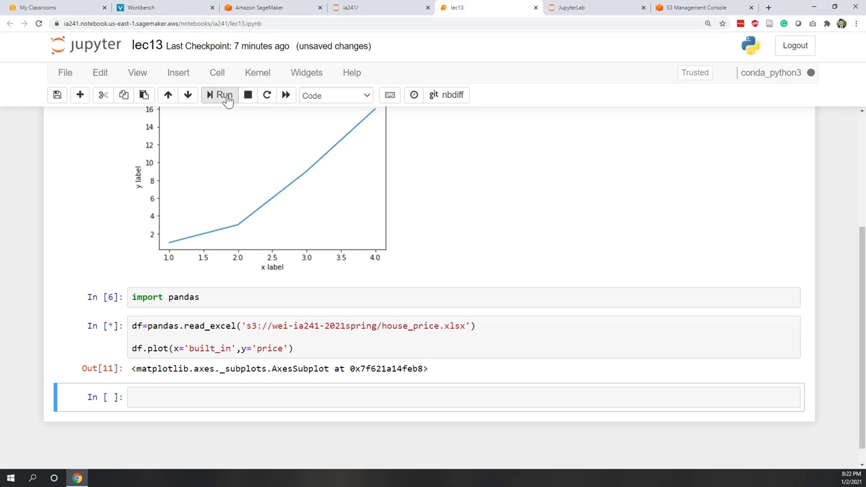
click(224, 94)
text(.sort_values(by=['built_in'])
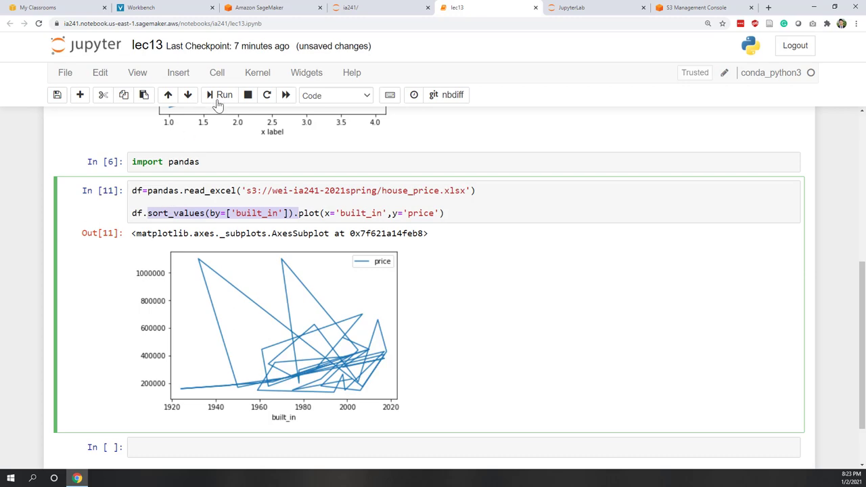
click(224, 95)
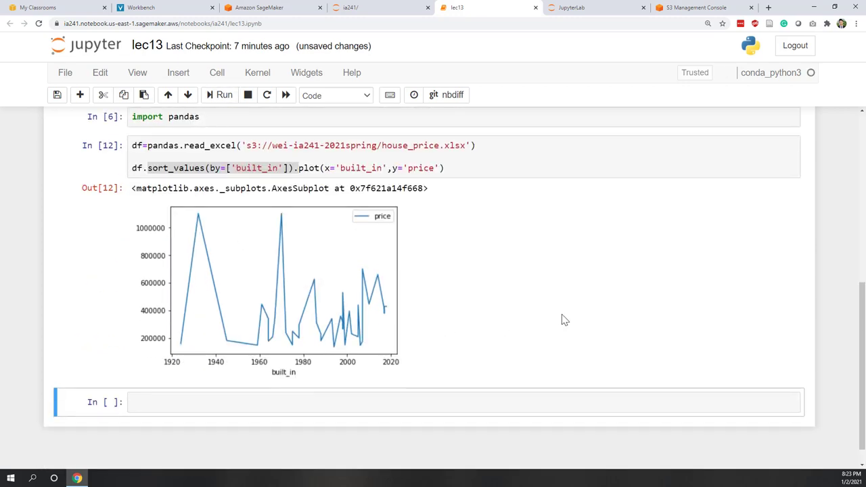